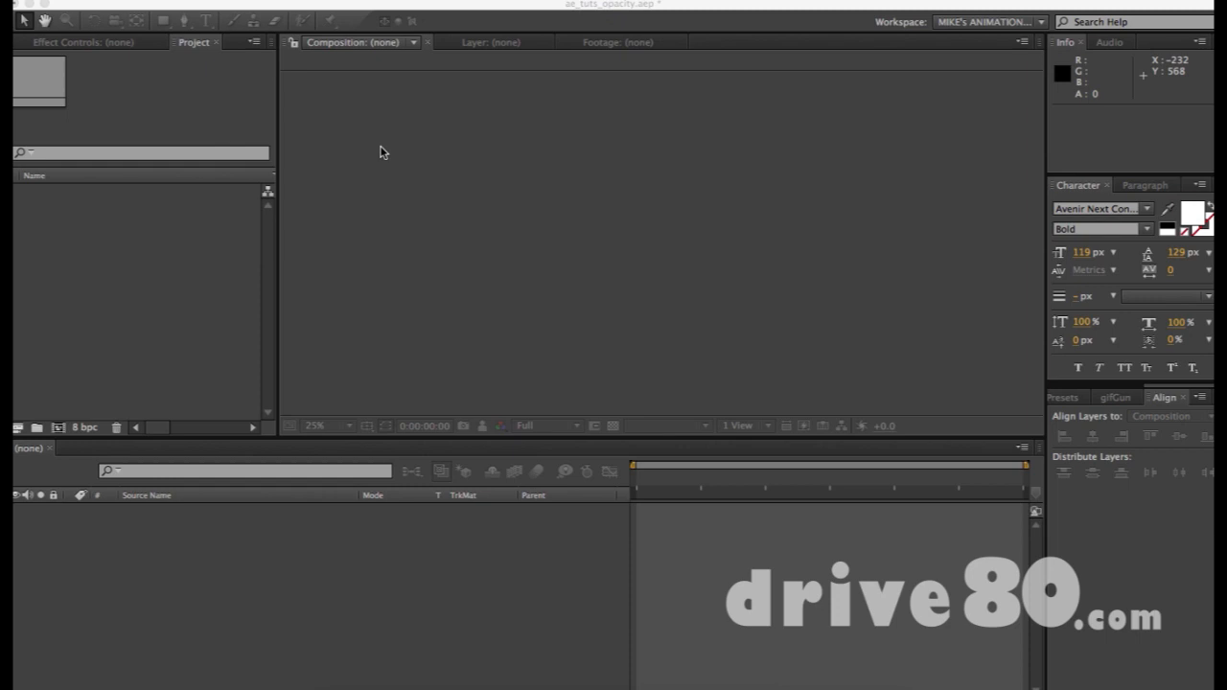
mouse_move(443, 185)
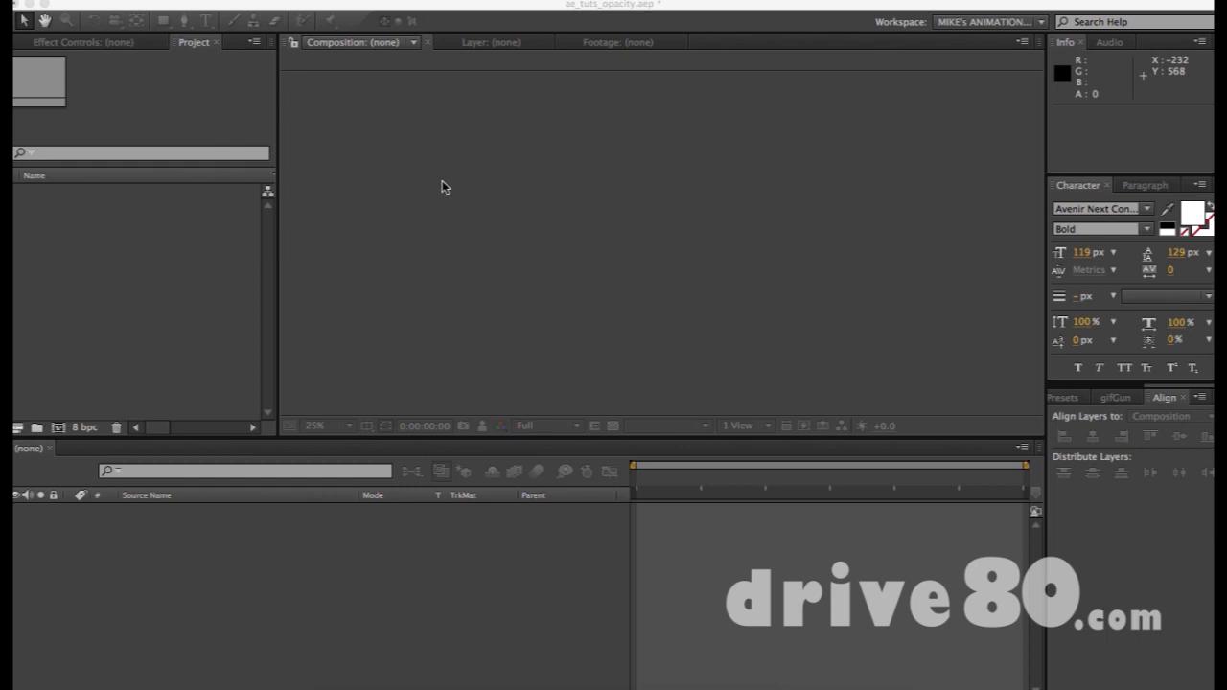
mouse_move(489, 256)
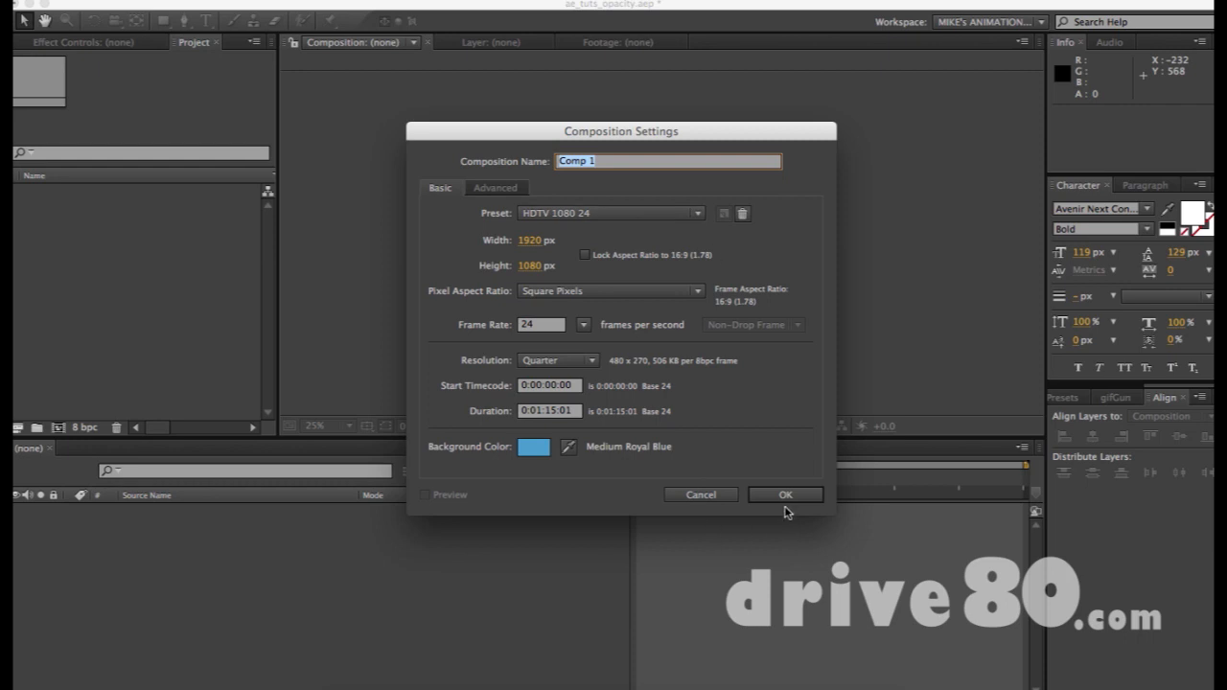
Confirm the blue 1920x1080 Comp 1 settings so the composition appears in the project.
left_click(785, 493)
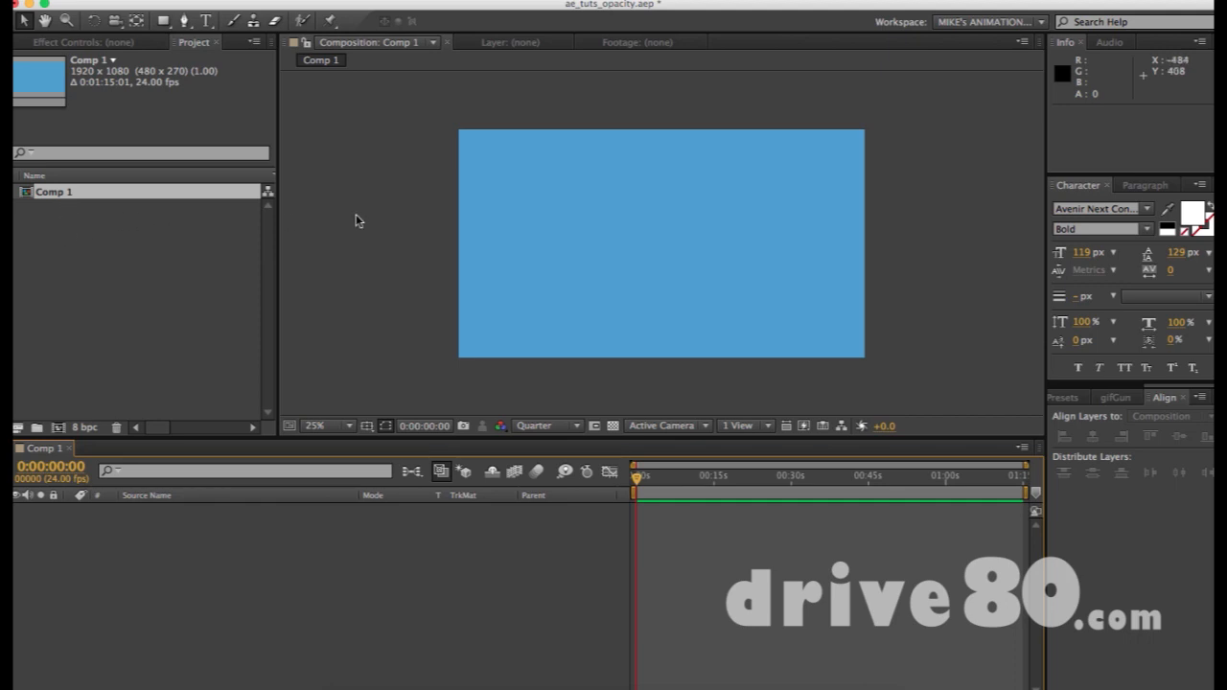
mouse_move(631, 228)
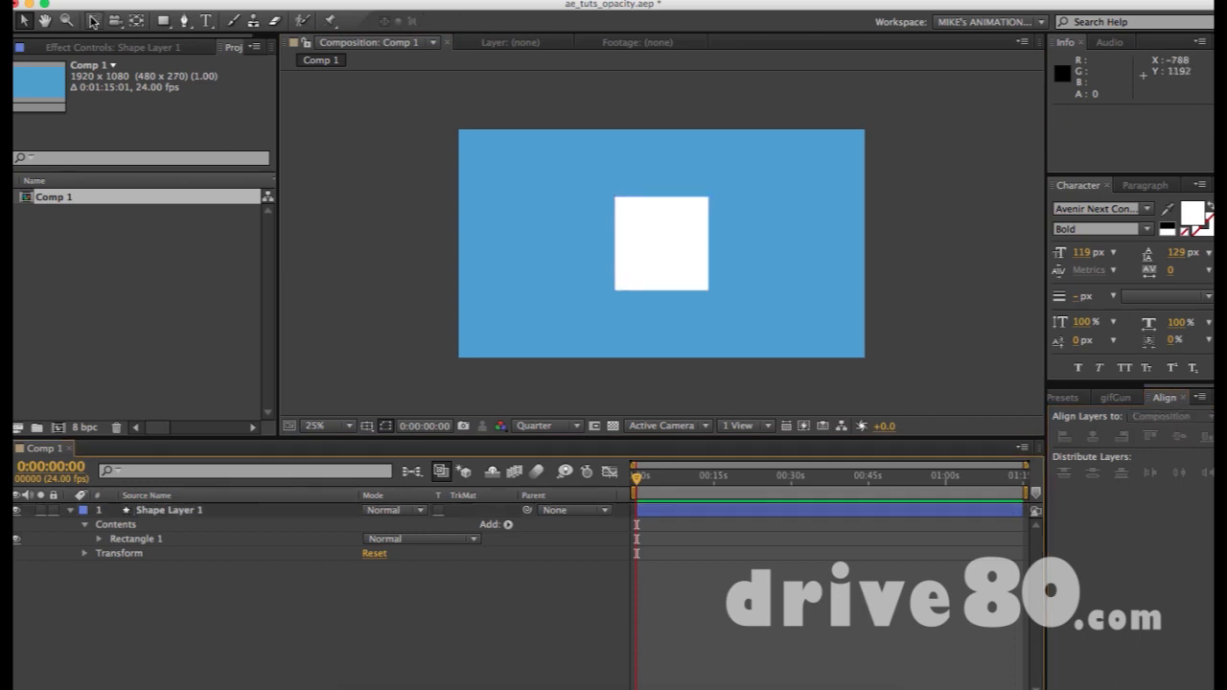
mouse_move(94, 20)
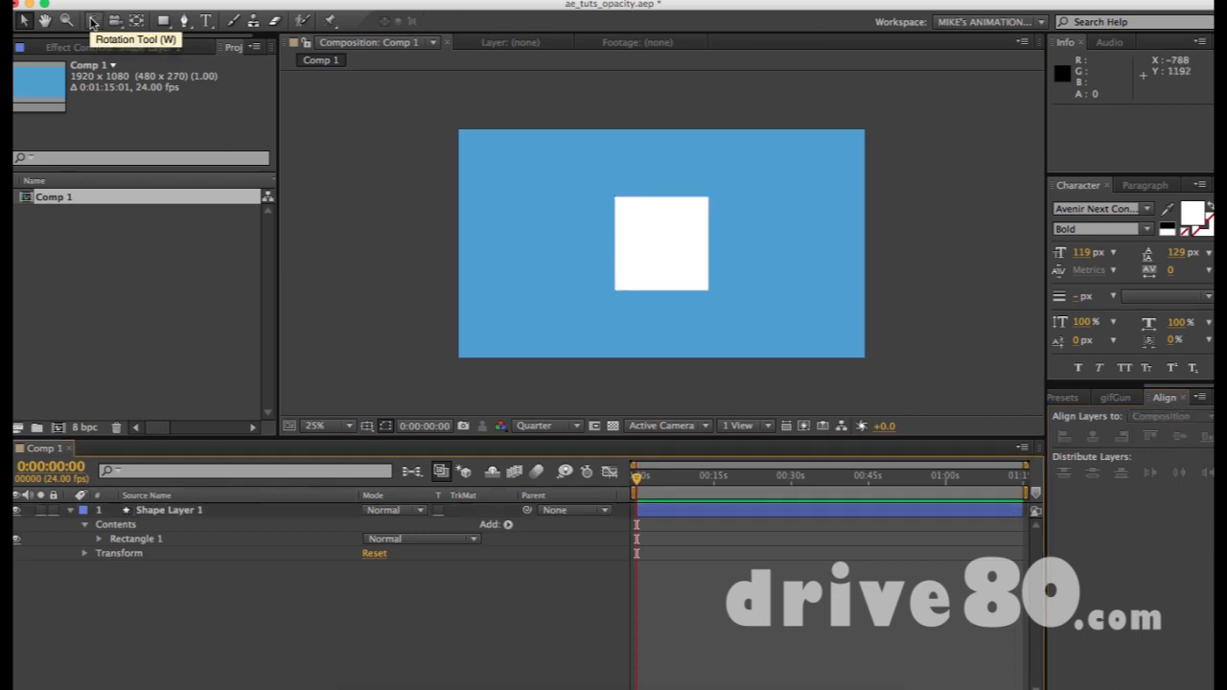
Test-rotate the square with the Rotation Tool and drag its anchor point to the upper left.
left_click(94, 20)
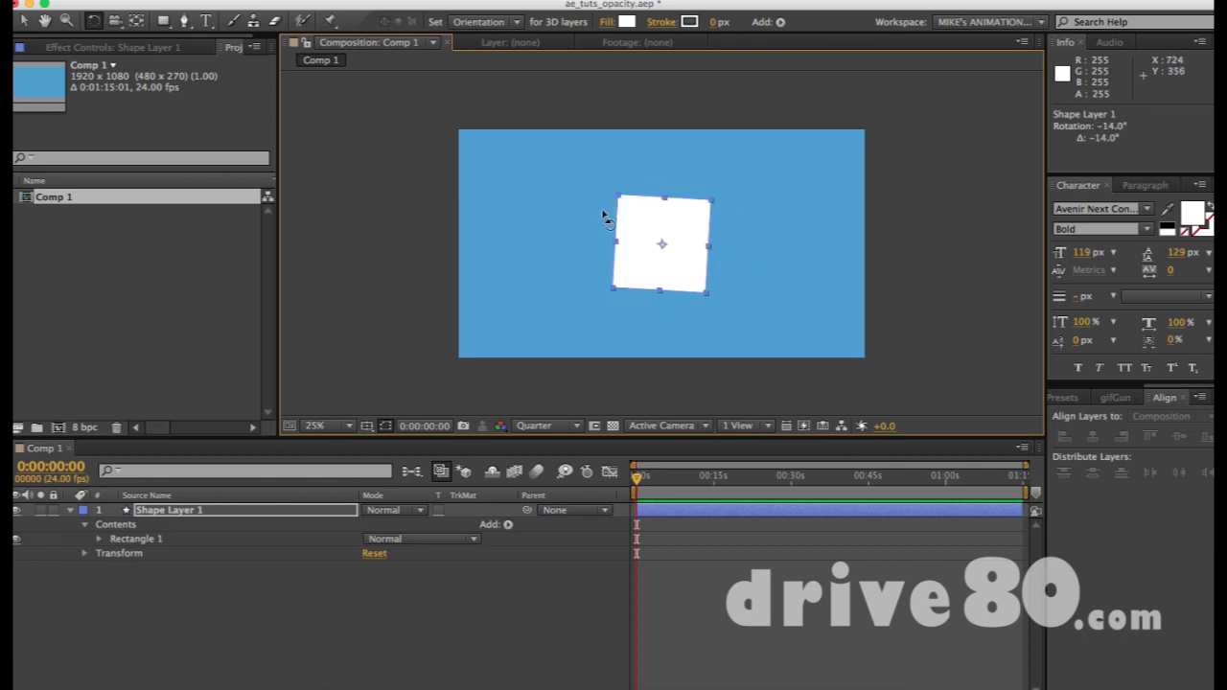
left_click_drag(604, 215, 681, 247)
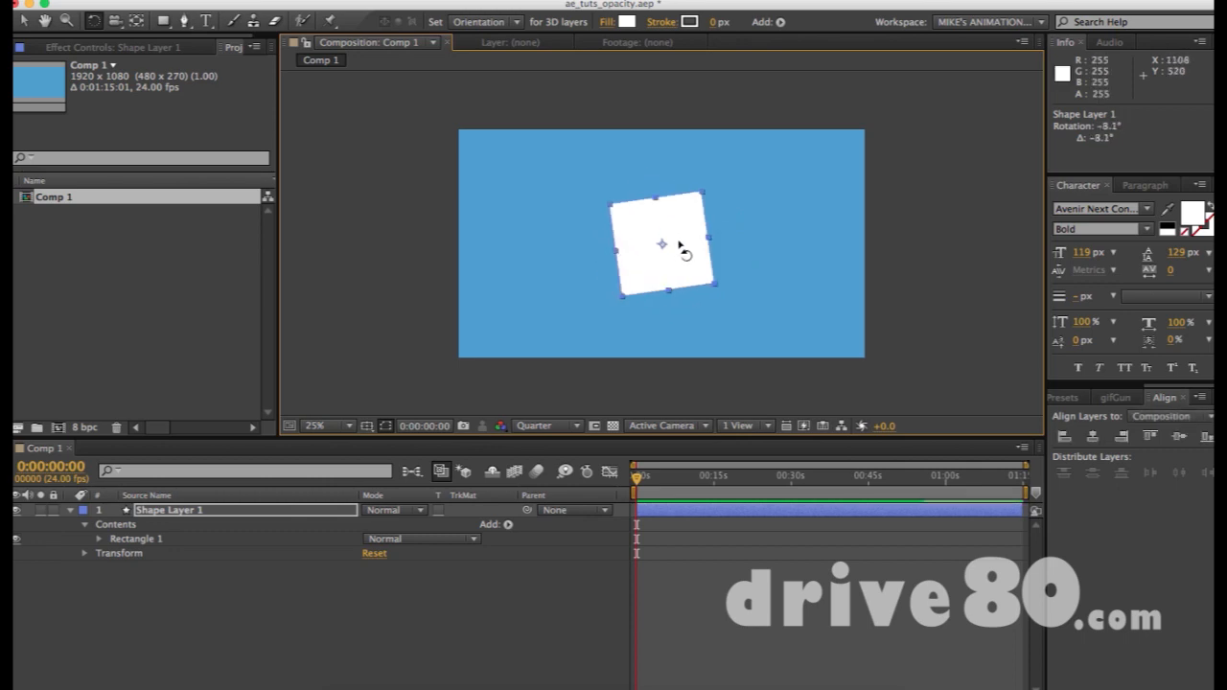
left_click_drag(681, 249, 666, 245)
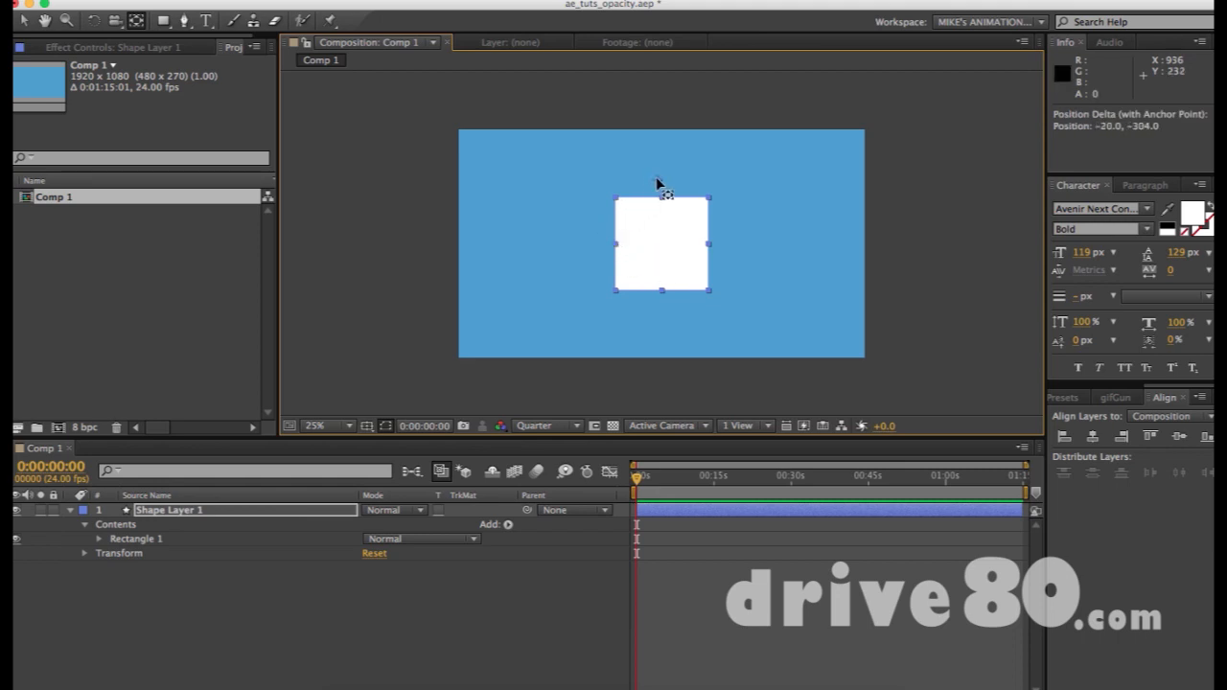
mouse_move(136, 20)
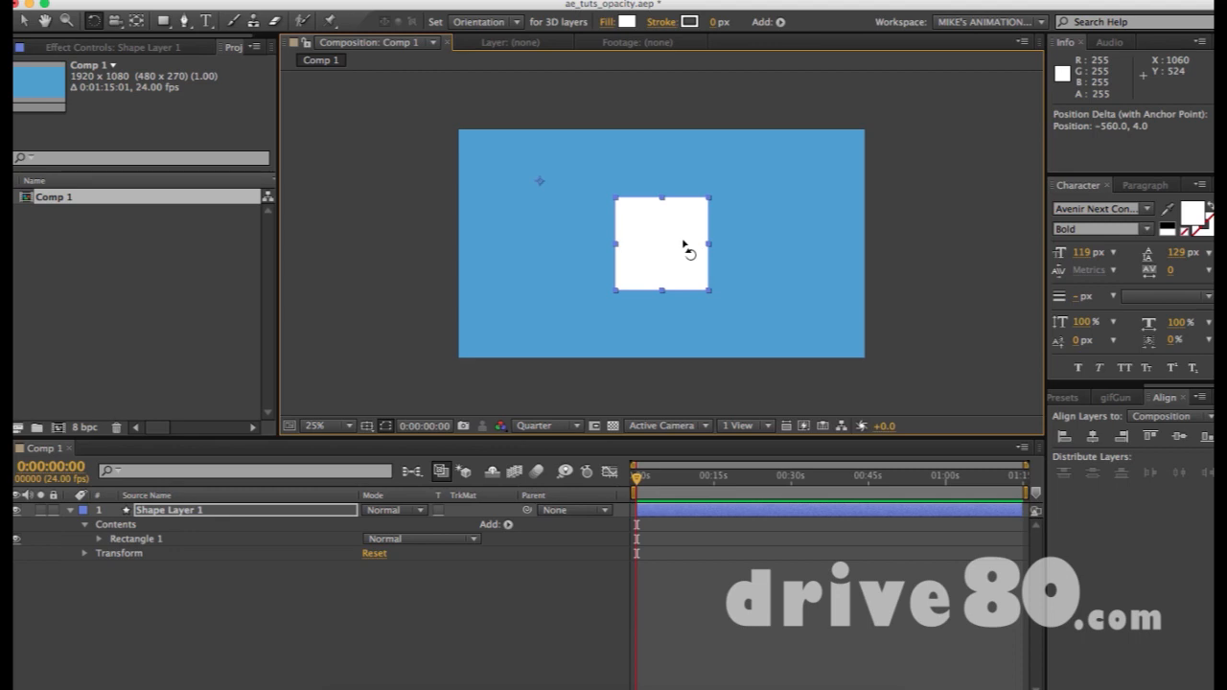
left_click_drag(683, 245, 676, 308)
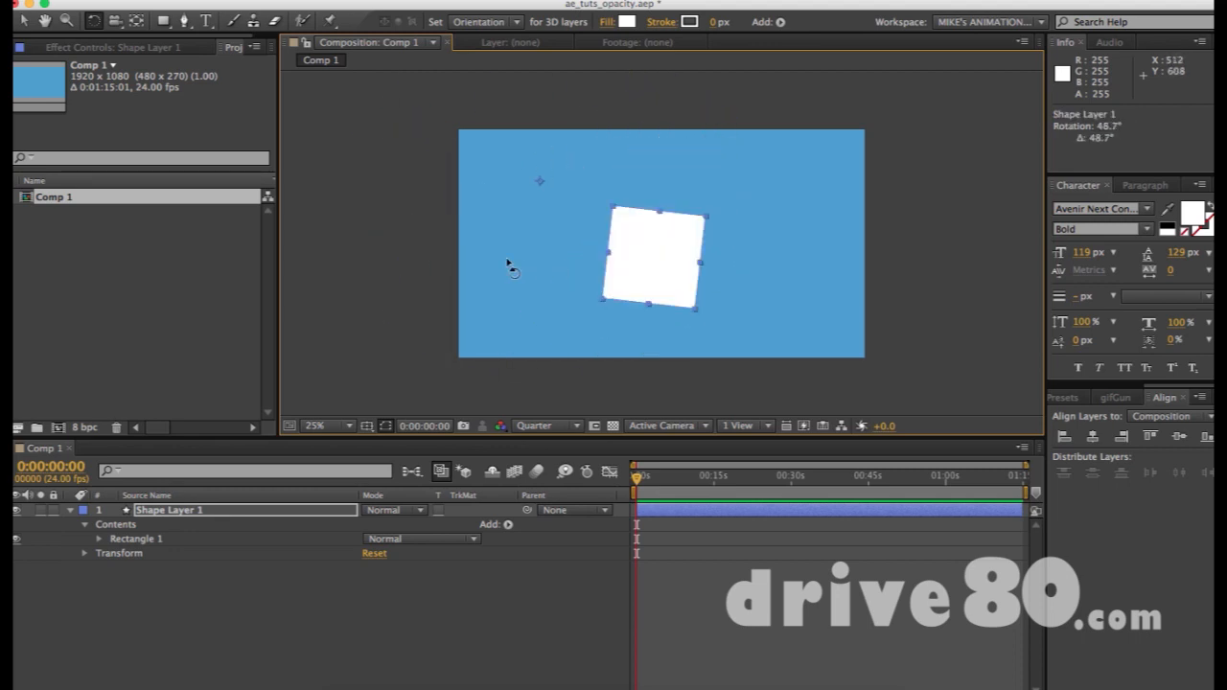
left_click_drag(652, 259, 512, 317)
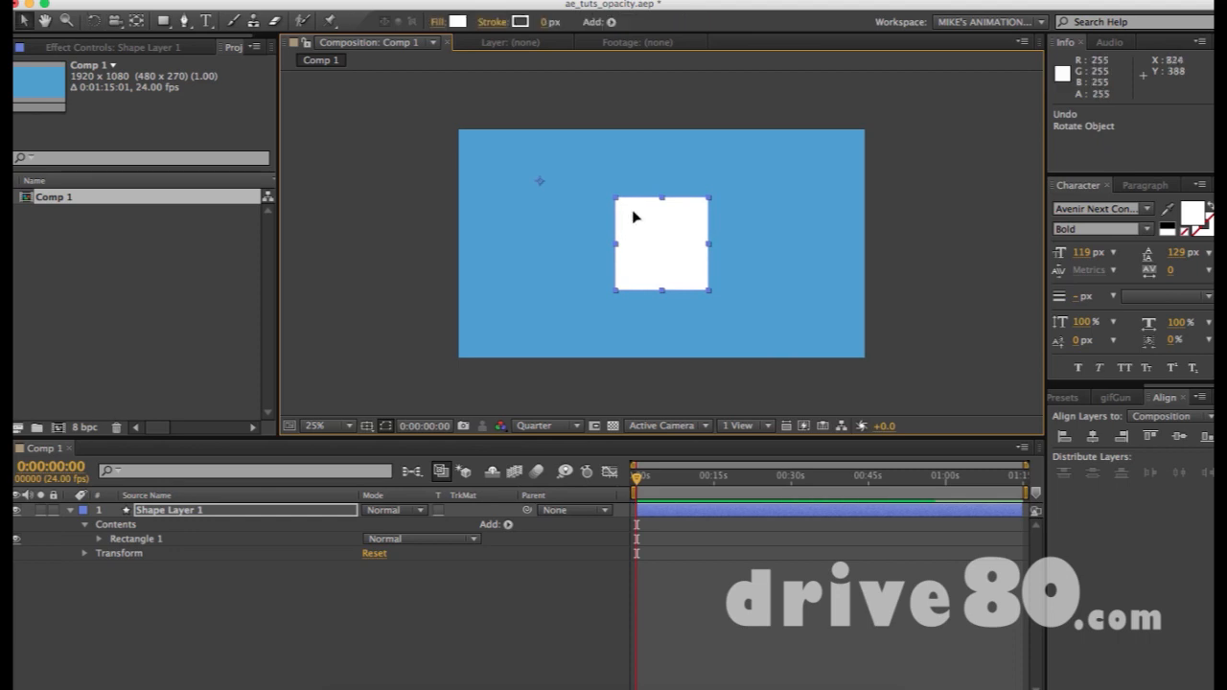
Slide the square right and back, then rotate it about 95° into the lower left.
left_click_drag(659, 243, 807, 244)
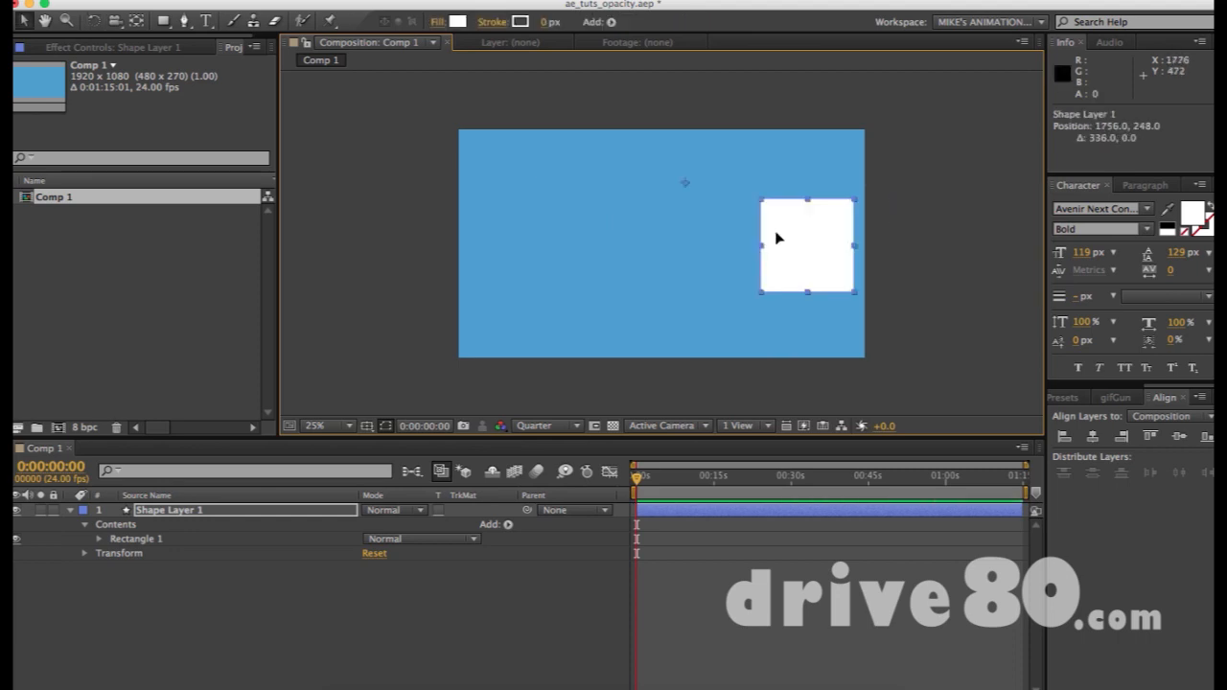
left_click_drag(805, 244, 717, 245)
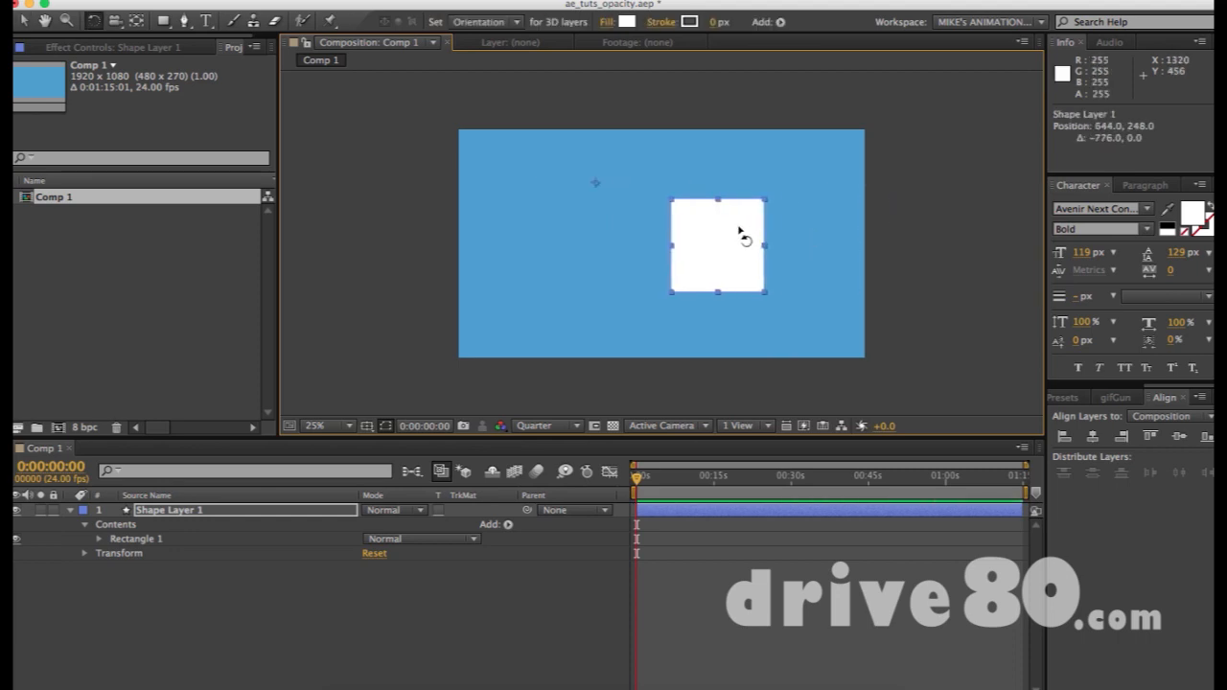
left_click_drag(738, 230, 594, 316)
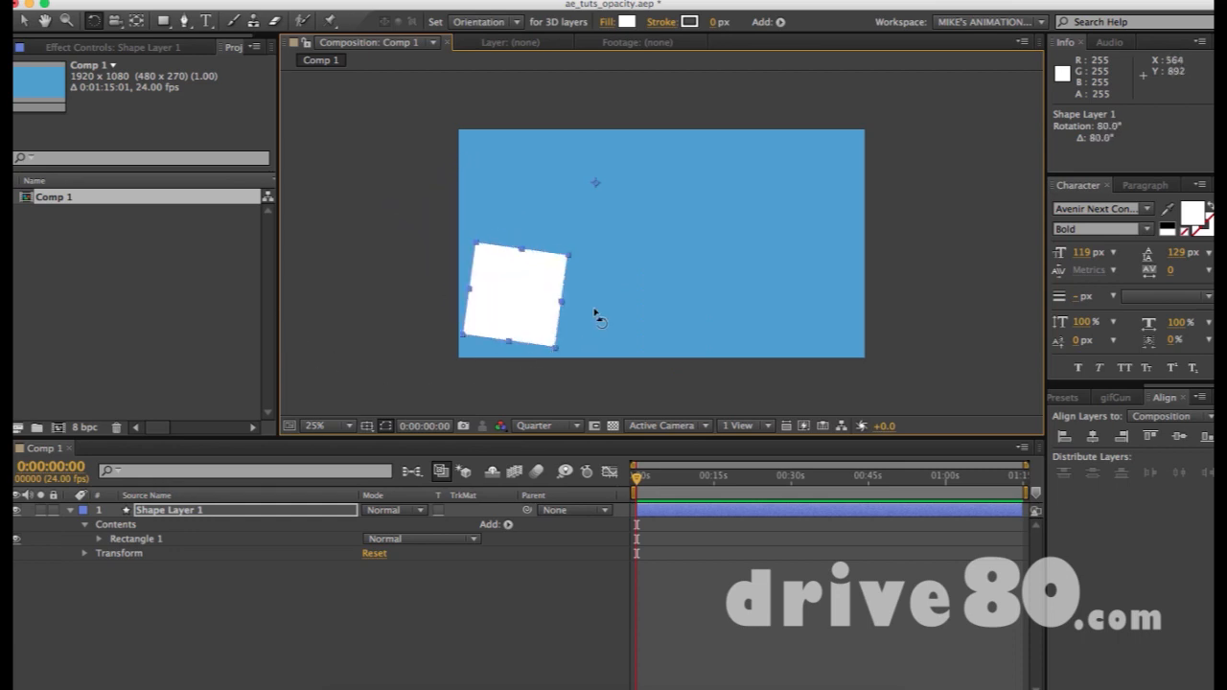
left_click_drag(595, 314, 714, 292)
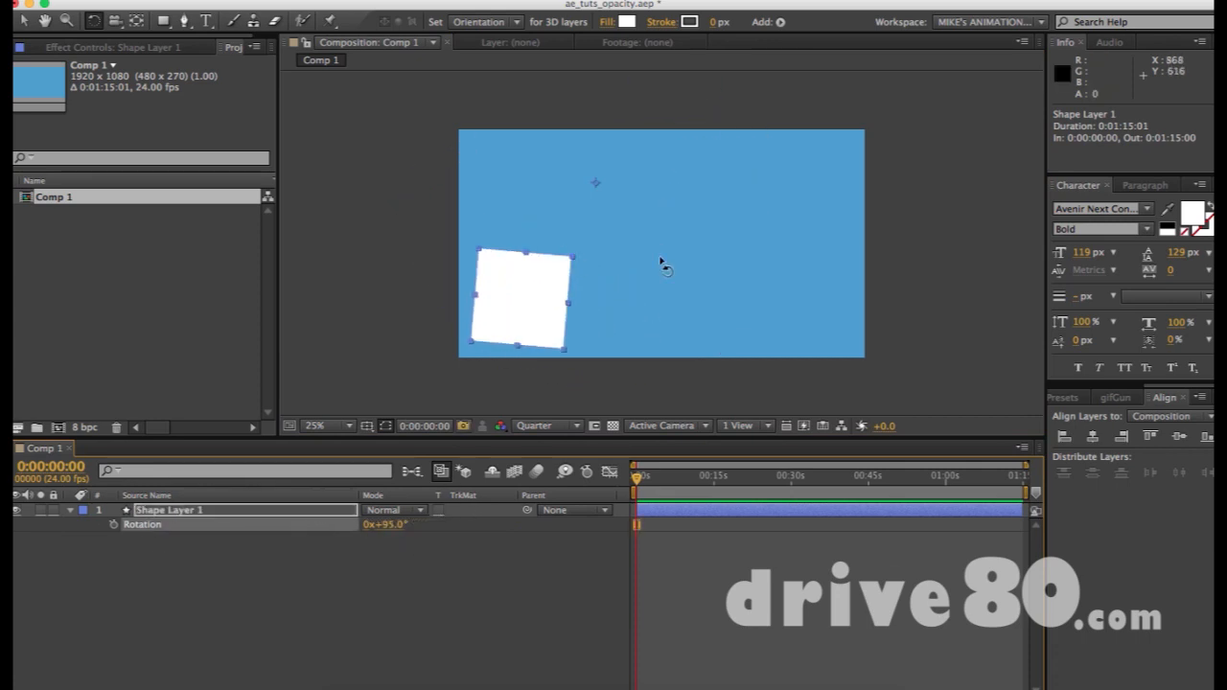
left_click_drag(666, 269, 590, 307)
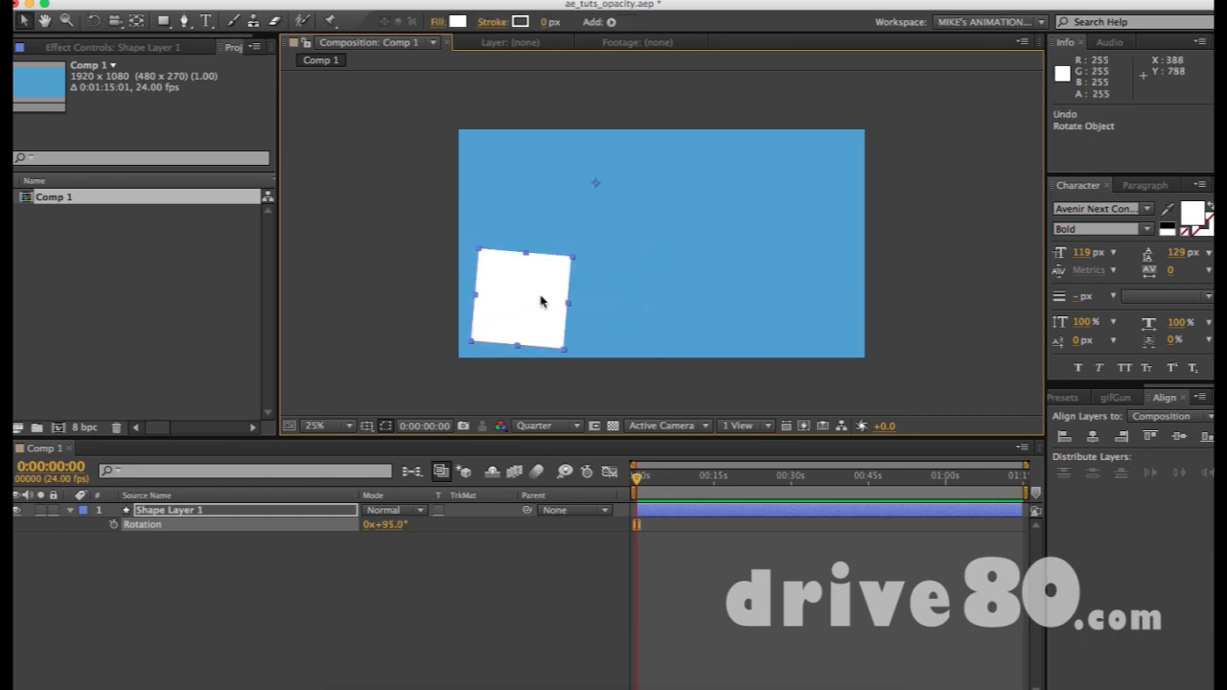
mouse_move(549, 294)
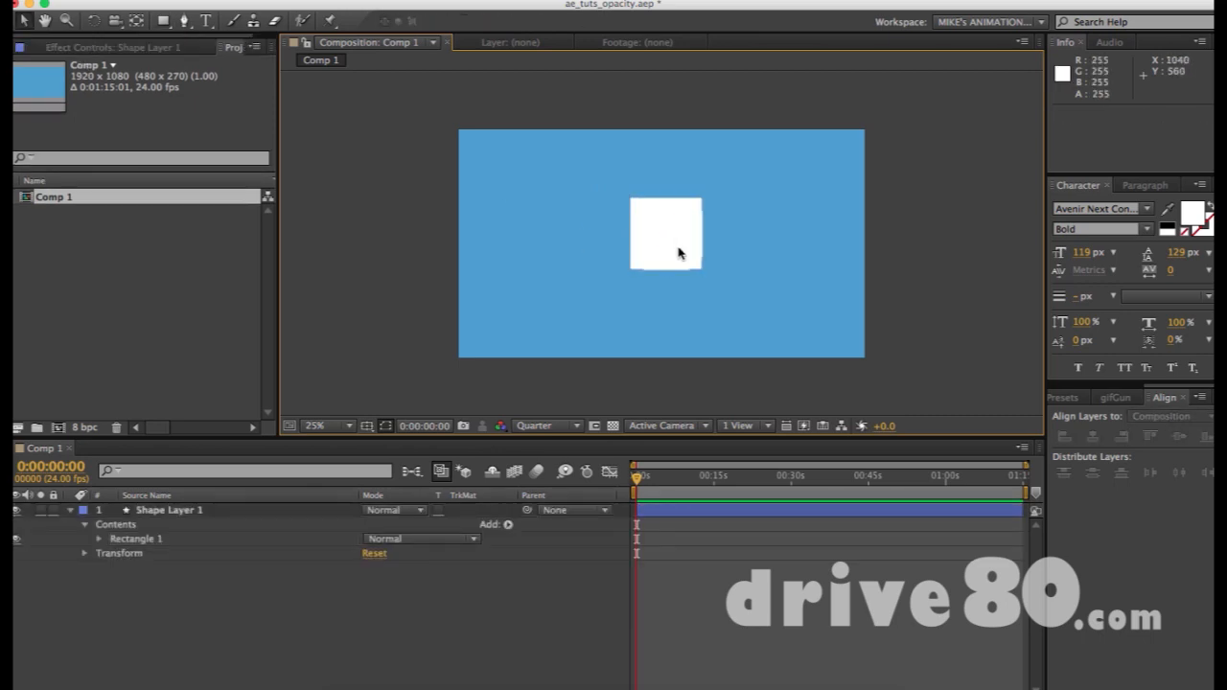
Select the white square and drag its anchor point back to its centre.
left_click(666, 234)
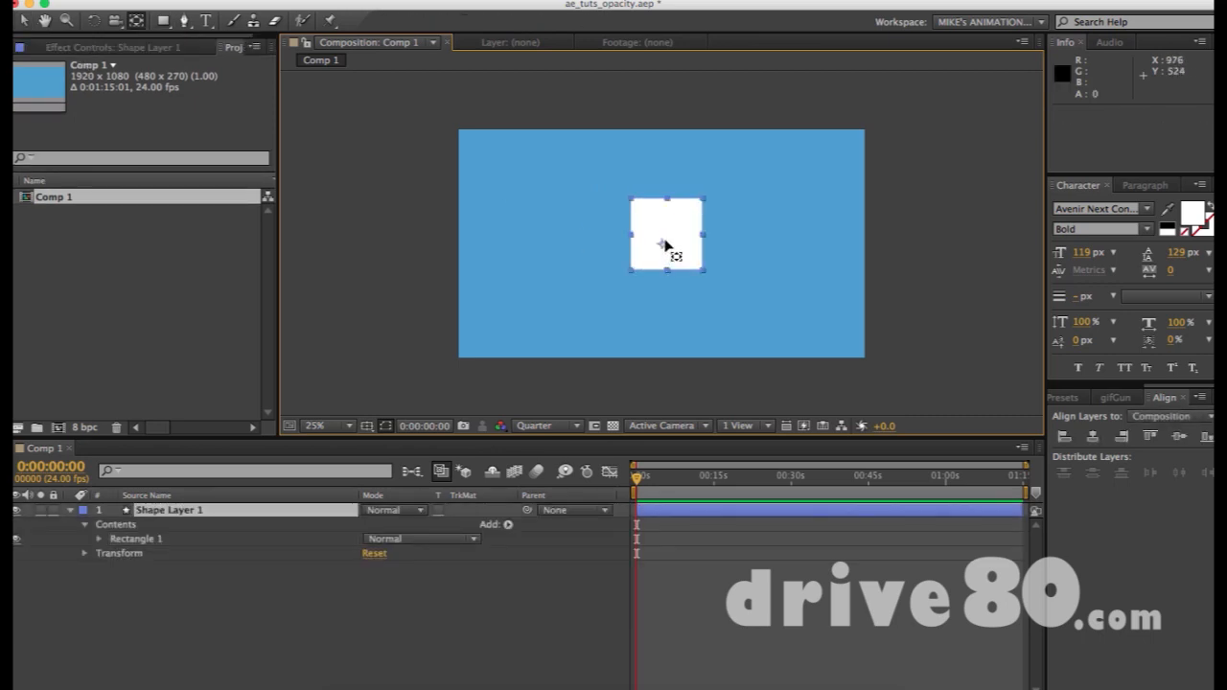
left_click_drag(666, 239, 671, 235)
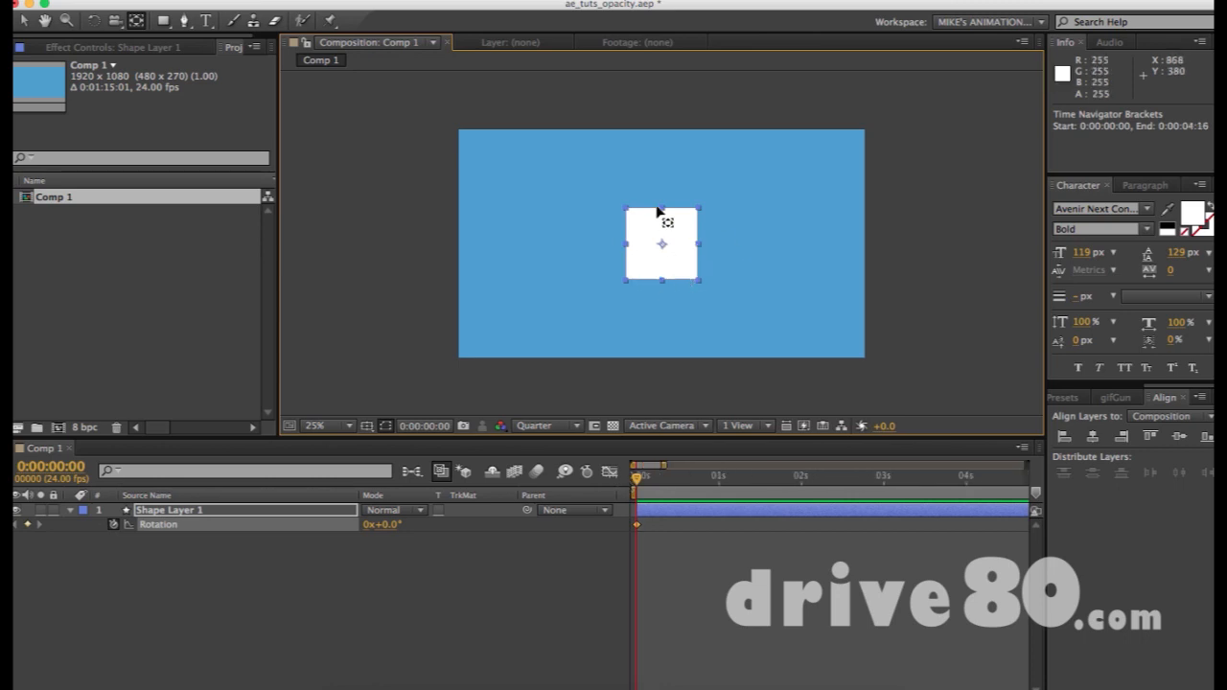
mouse_move(669, 506)
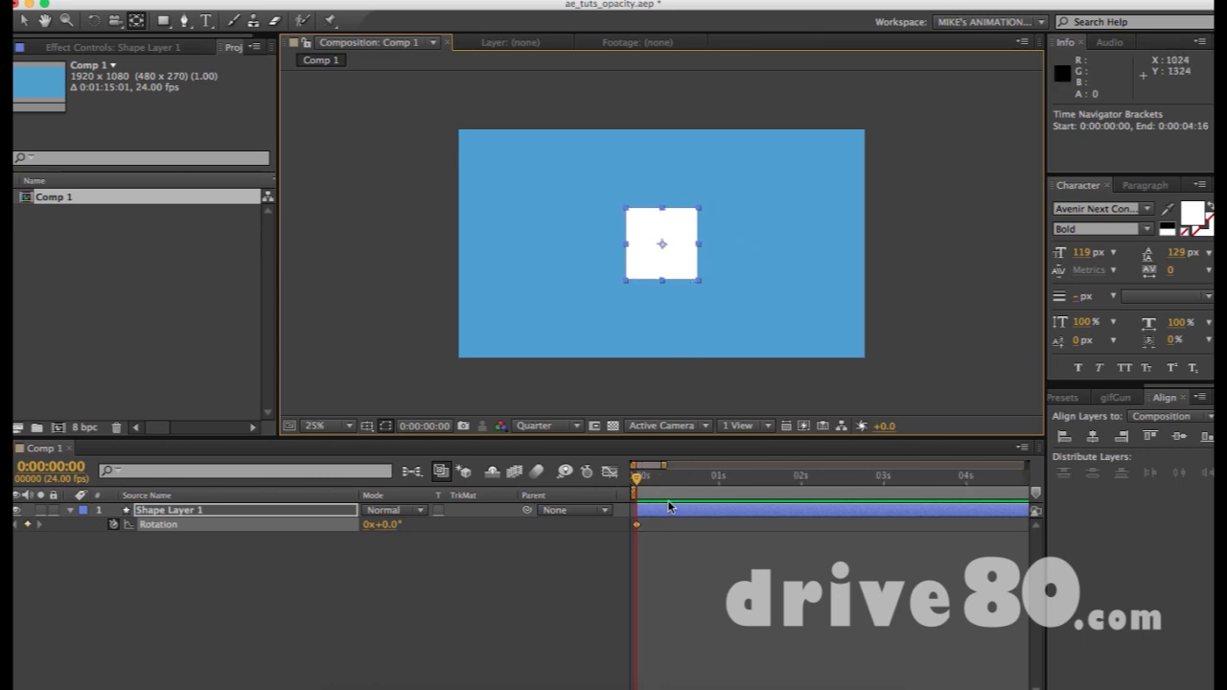
Add rotation keyframes to the square and scrub back to preview its mid-animation tilt.
left_click(753, 476)
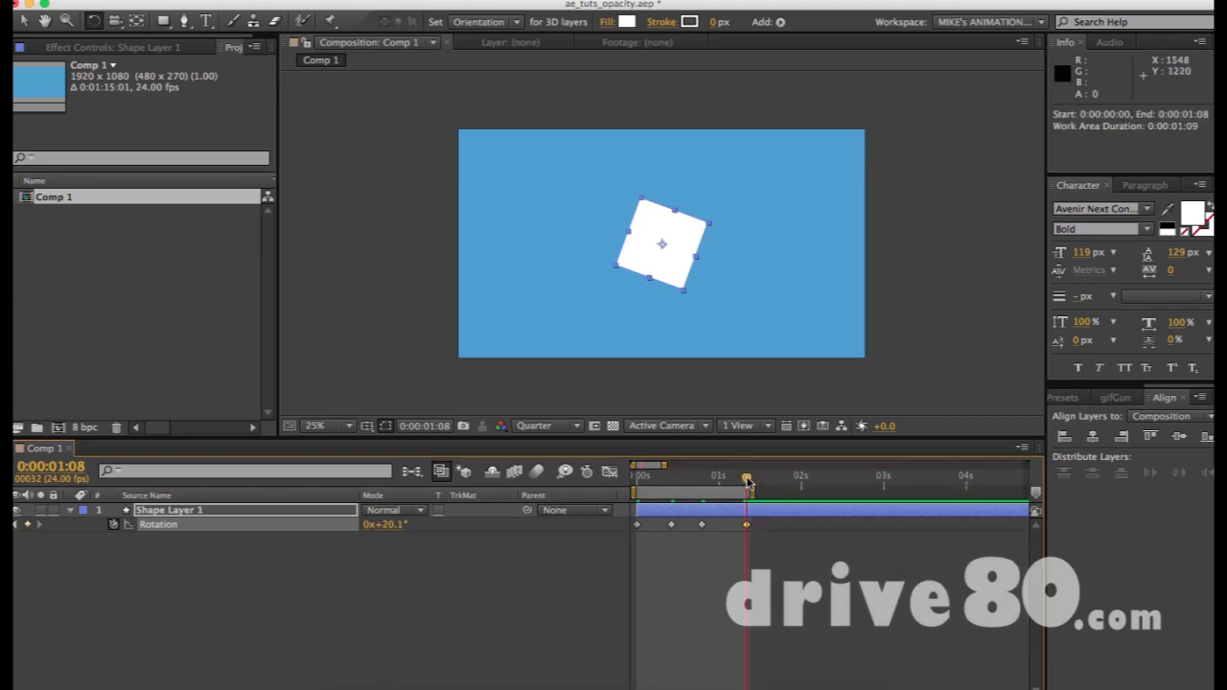
left_click_drag(747, 476, 714, 476)
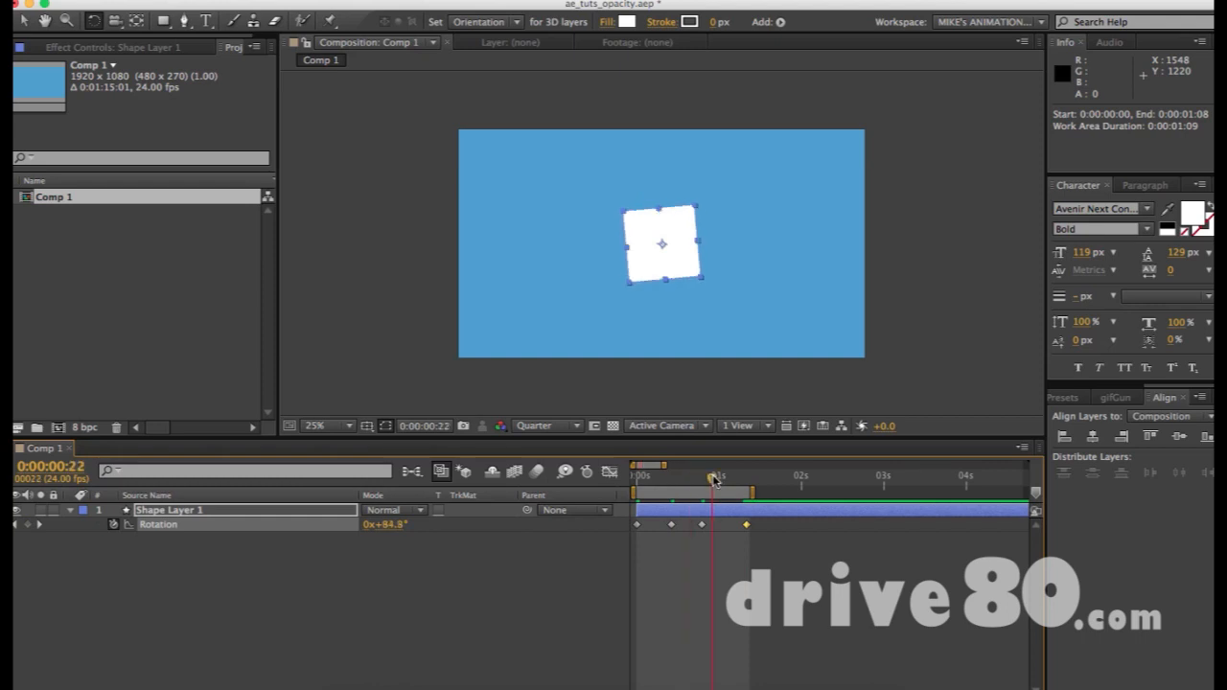
left_click_drag(716, 476, 692, 477)
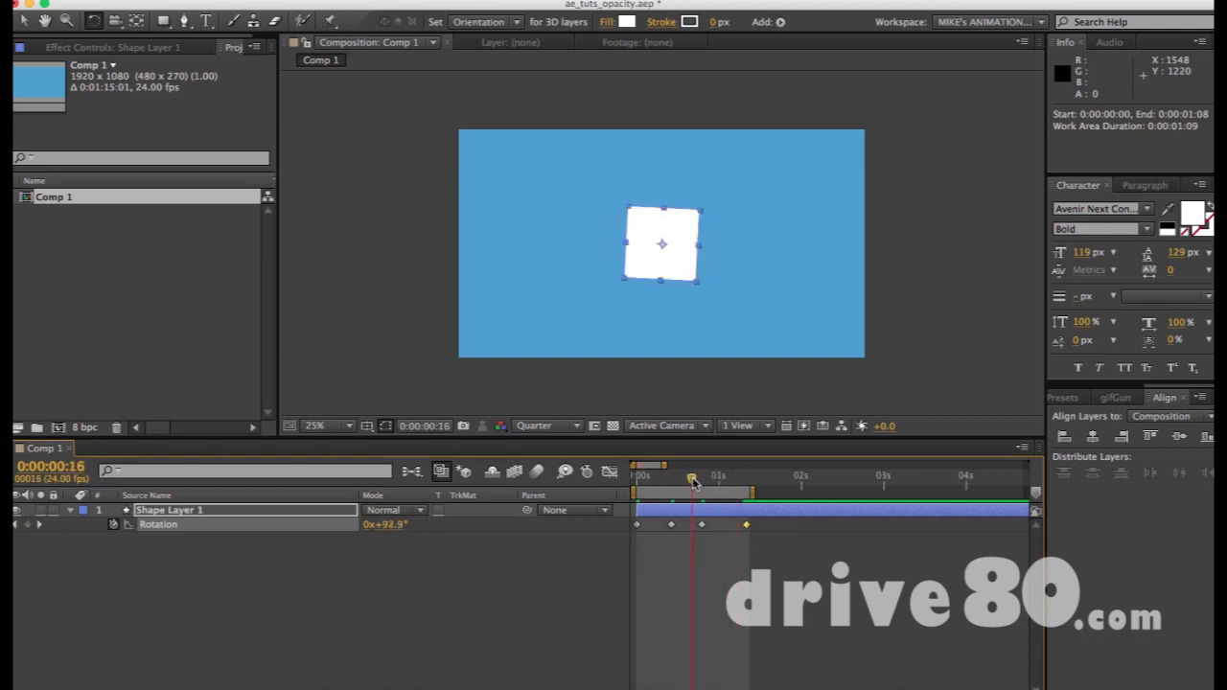
left_click(691, 476)
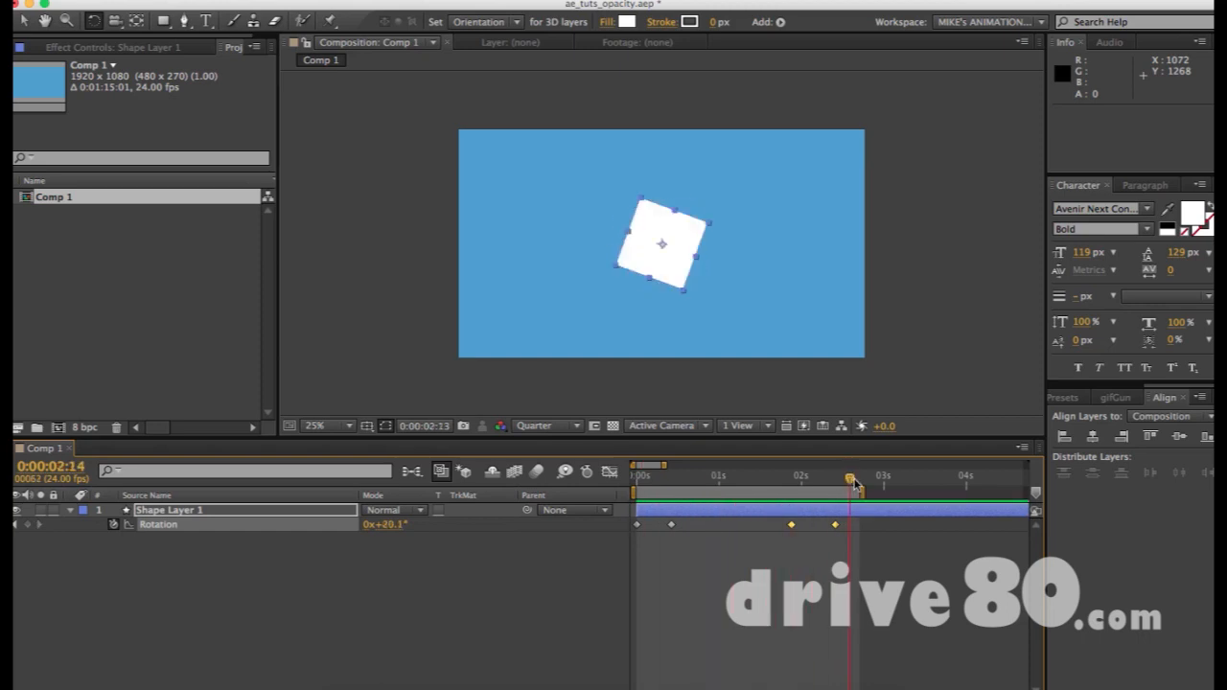
Shift the later rotation keyframes out and scrub through the spin around 1:21.
left_click_drag(850, 477, 859, 477)
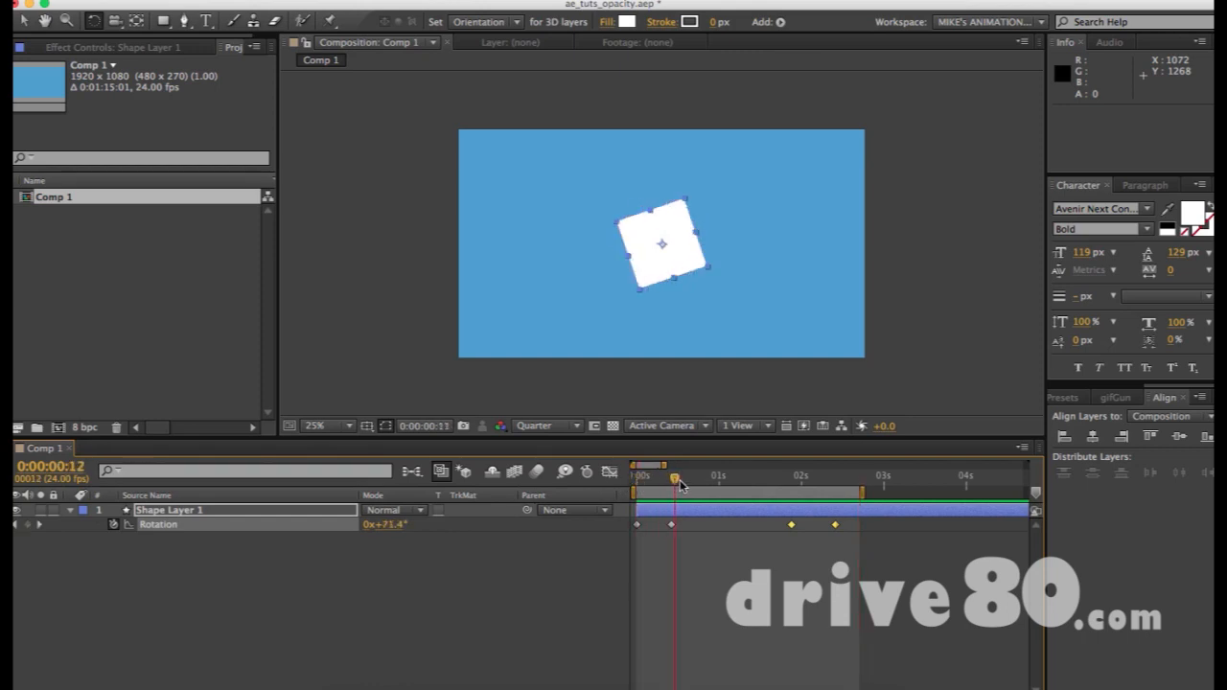
left_click_drag(673, 478, 688, 479)
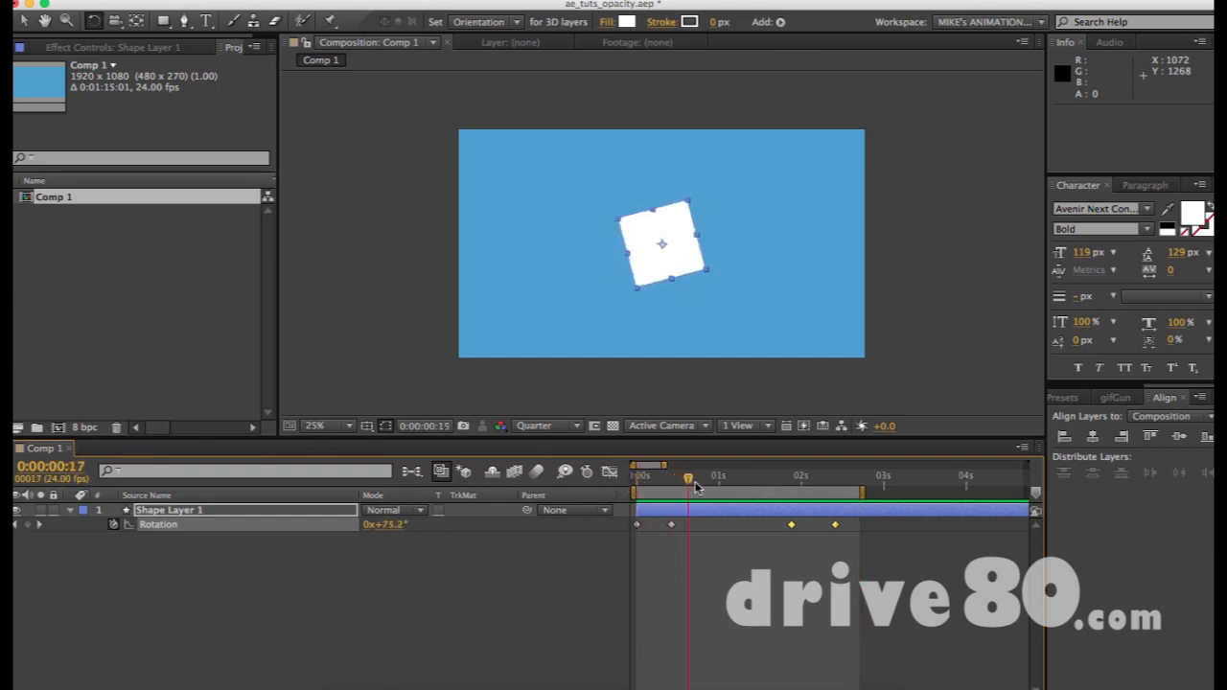
left_click_drag(688, 479, 675, 479)
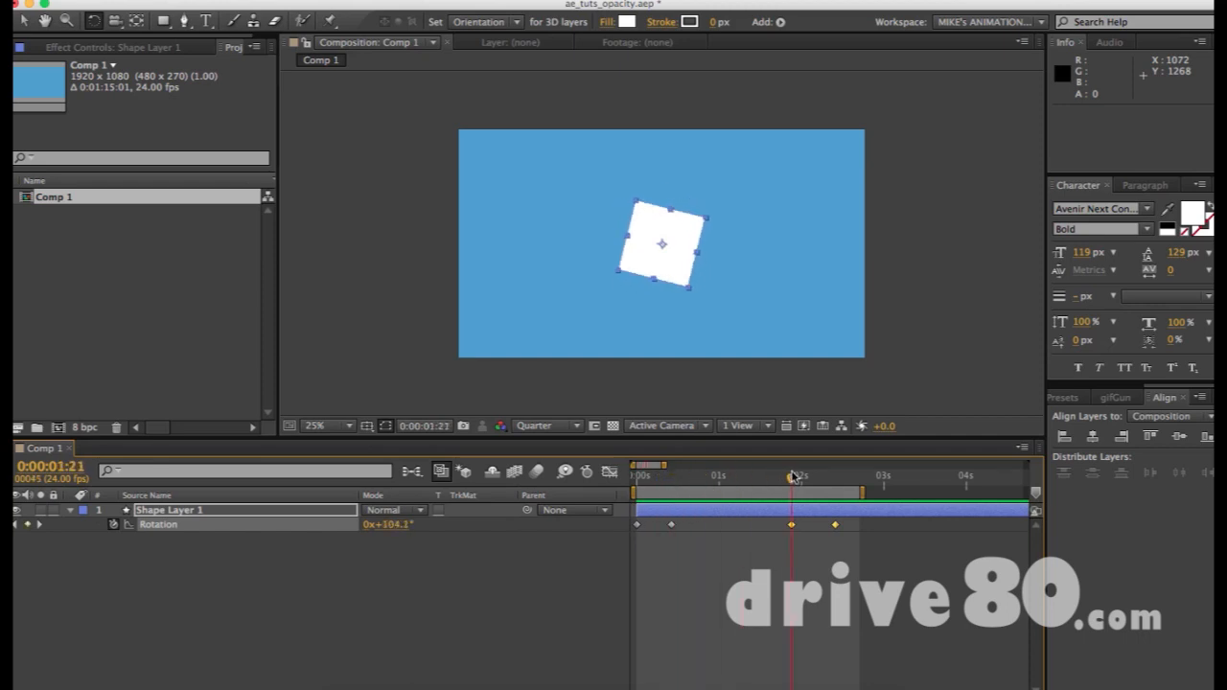
mouse_move(776, 479)
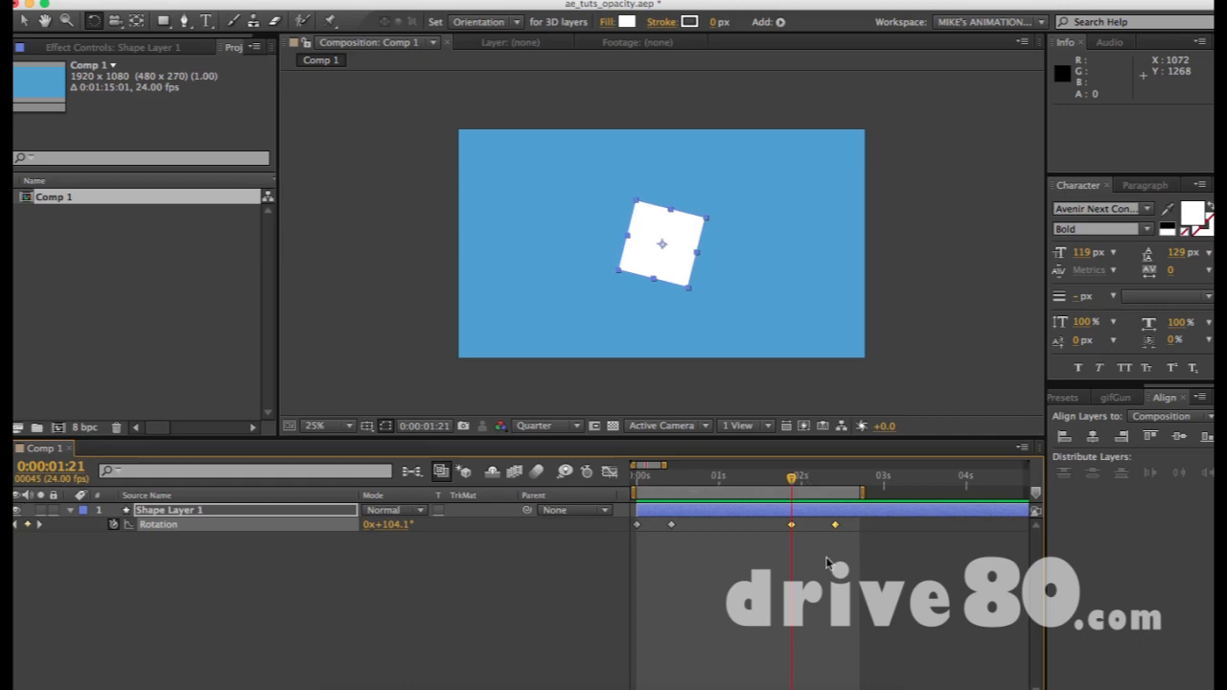
mouse_move(817, 531)
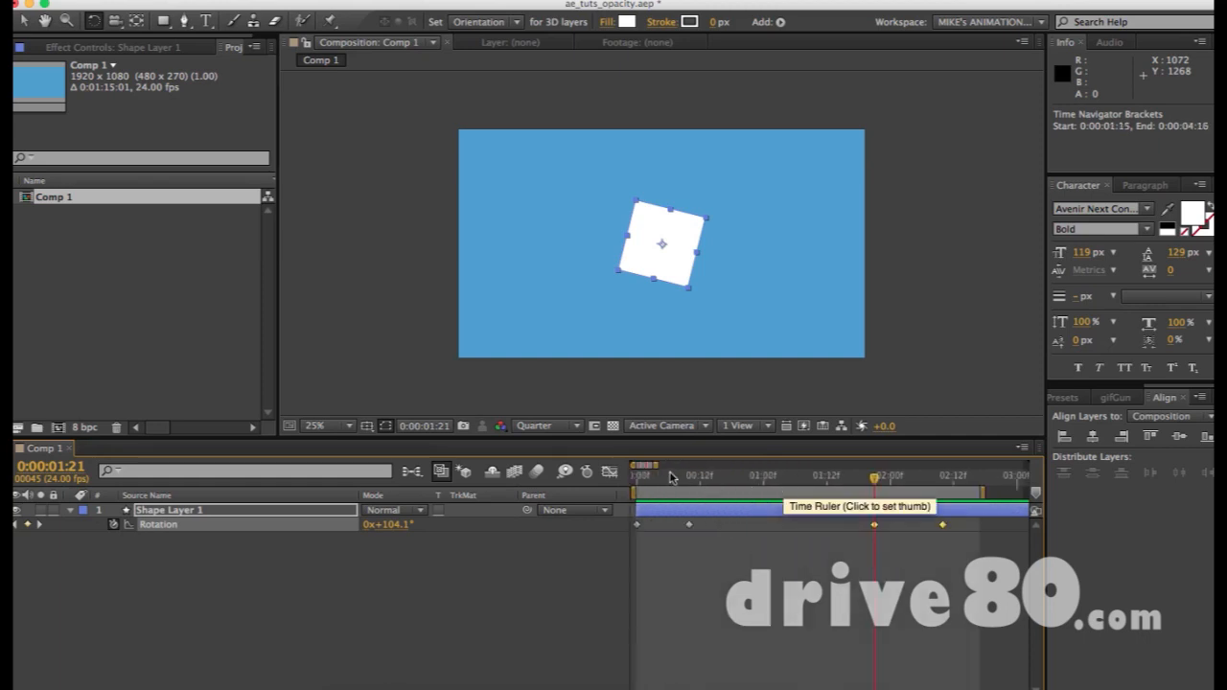
mouse_move(805, 215)
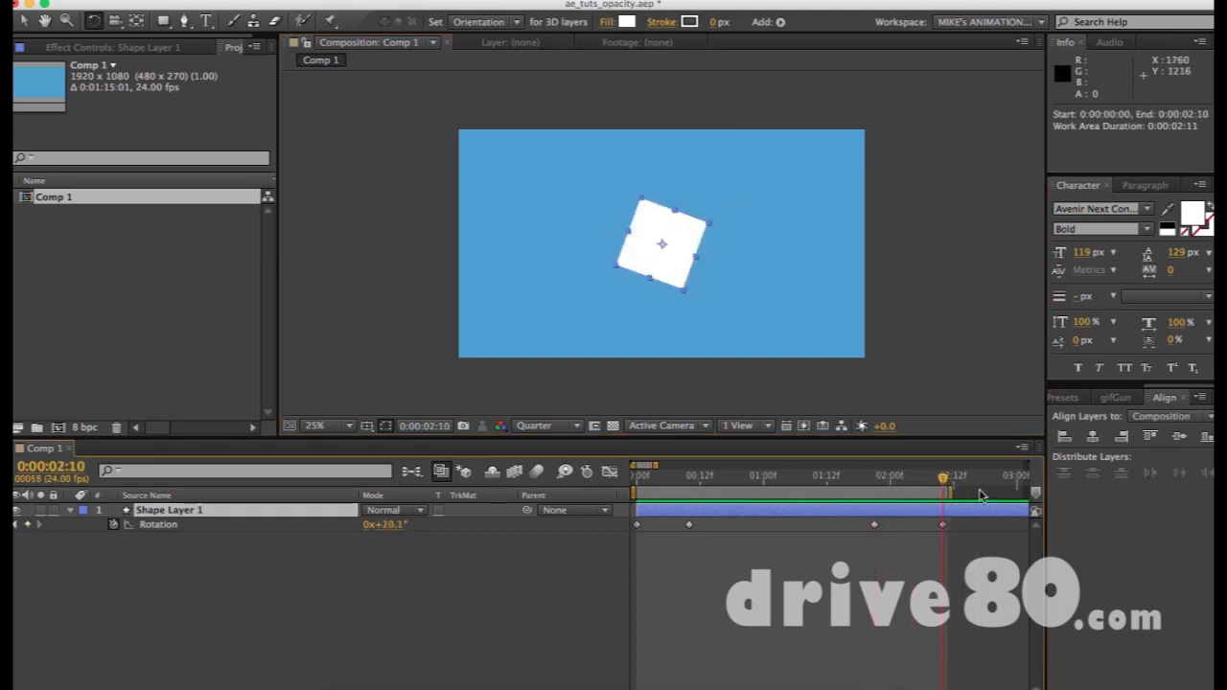
mouse_move(700, 484)
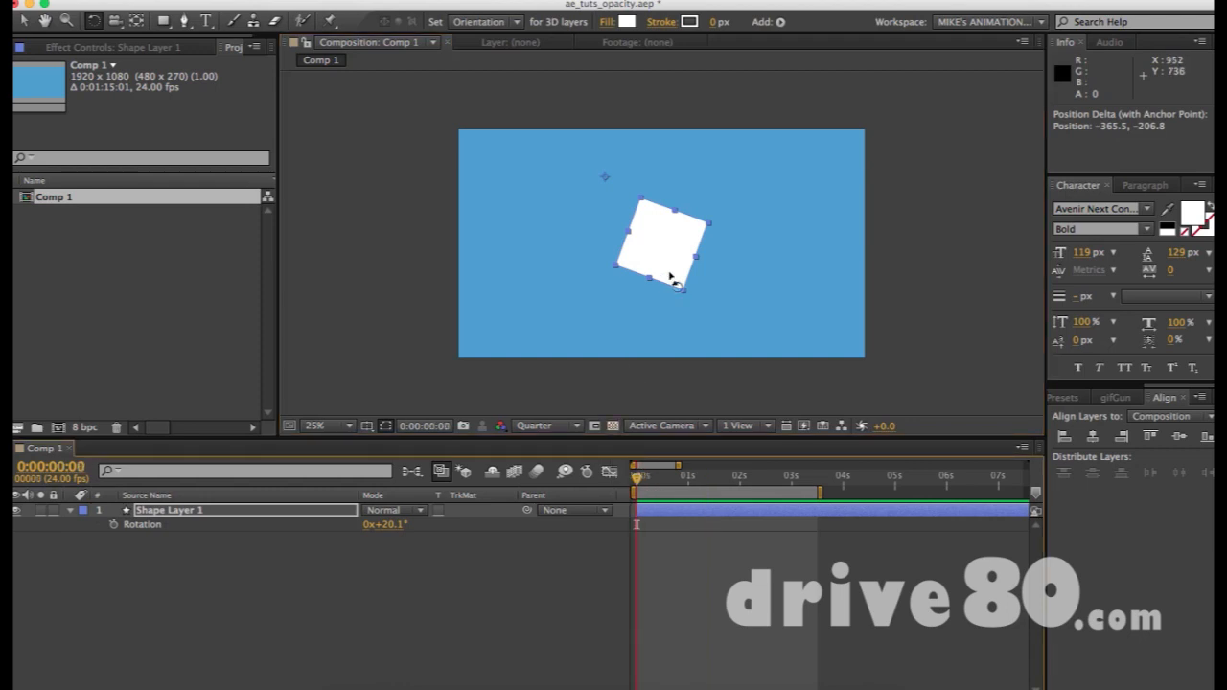
Enable the Rotation stopwatch and swing the square around its offset pivot to add keyframes.
left_click(114, 525)
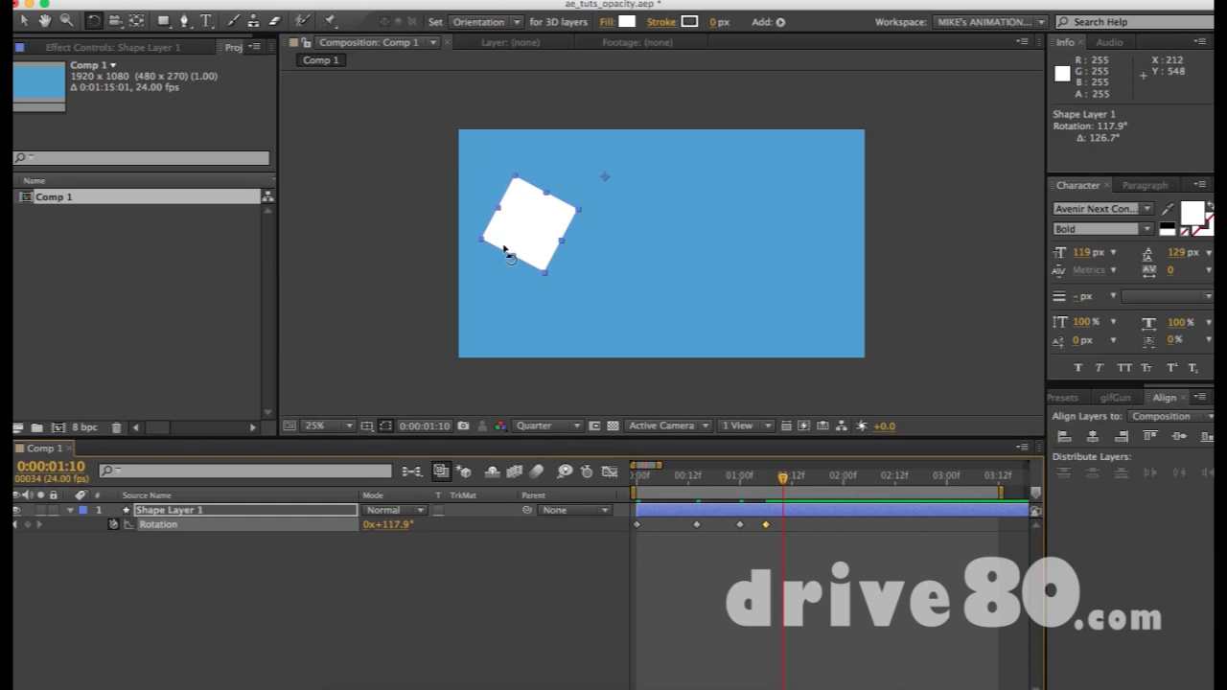
left_click_drag(527, 230, 657, 254)
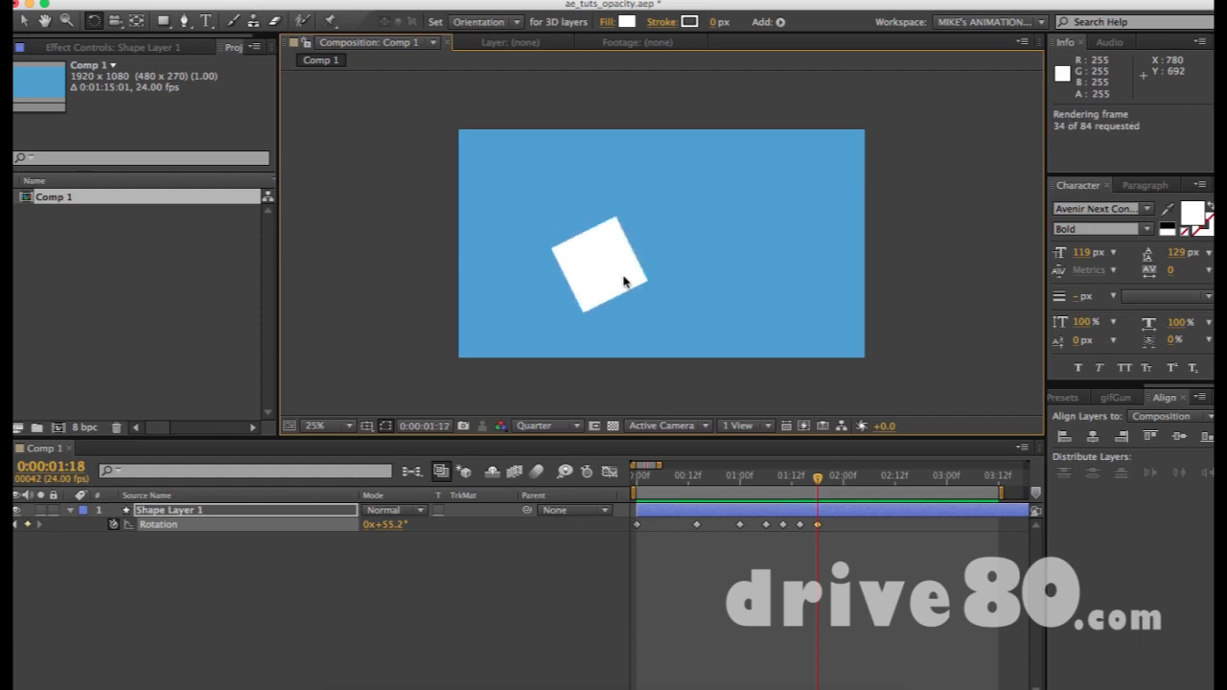
Stop the preview and select the swing rotation keyframes for spreading past two seconds.
key("space")
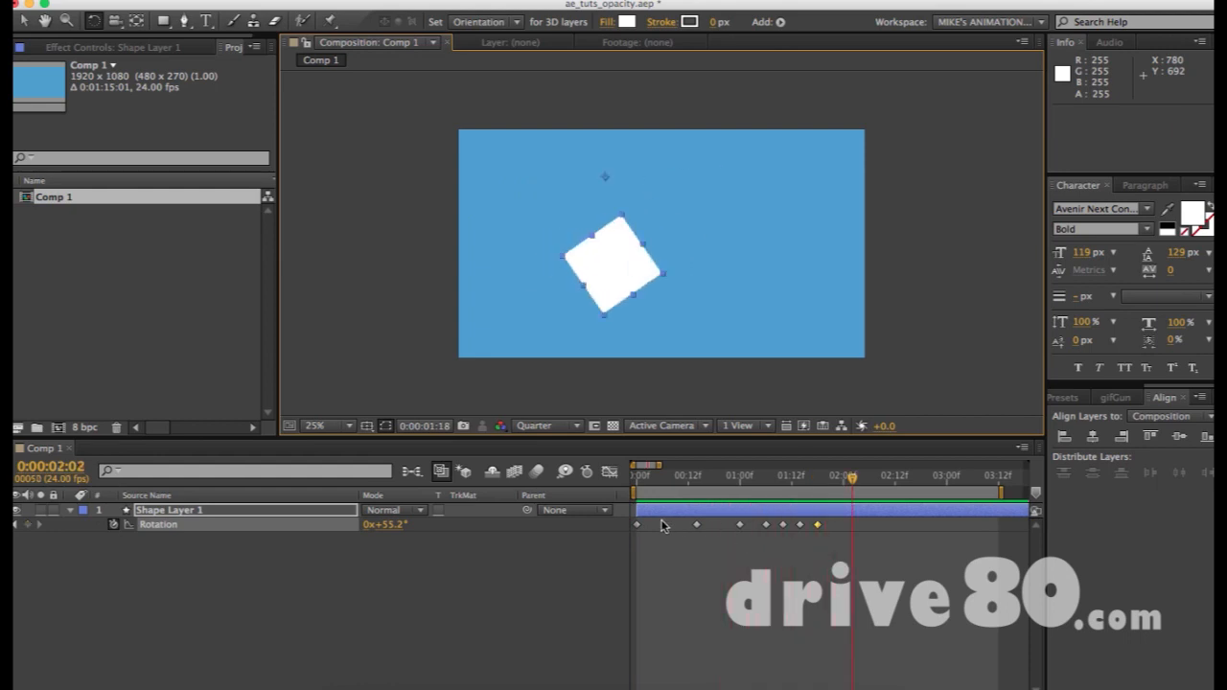
left_click(723, 524)
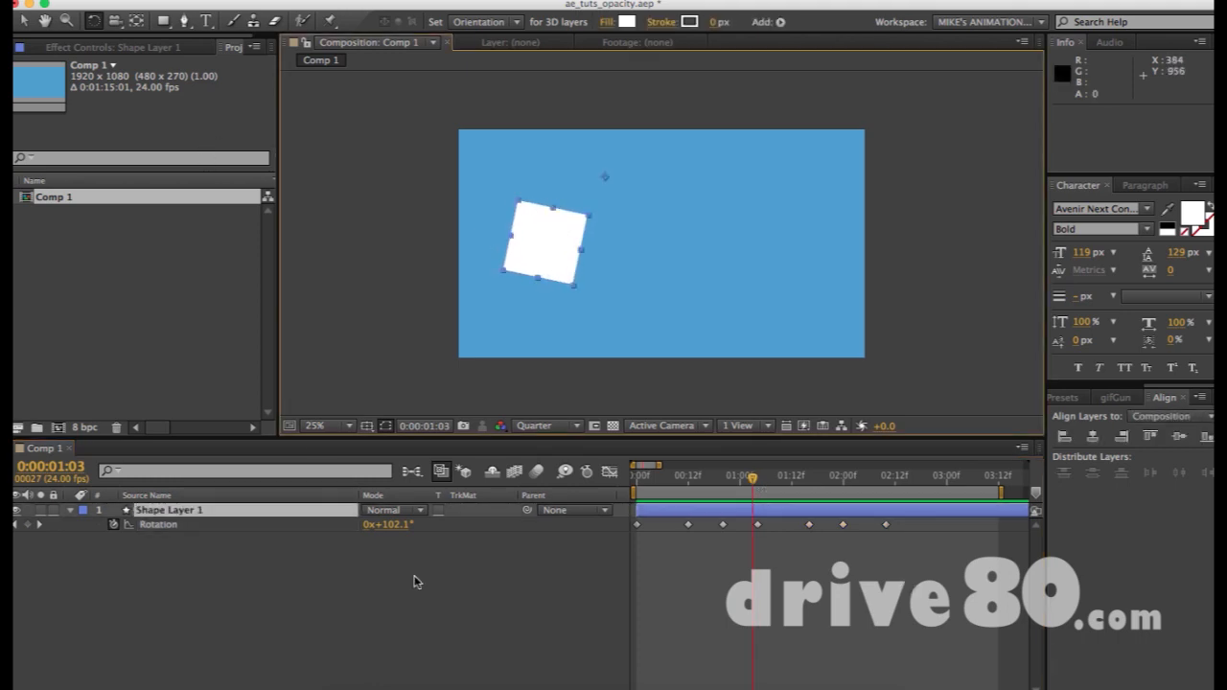
mouse_move(604, 187)
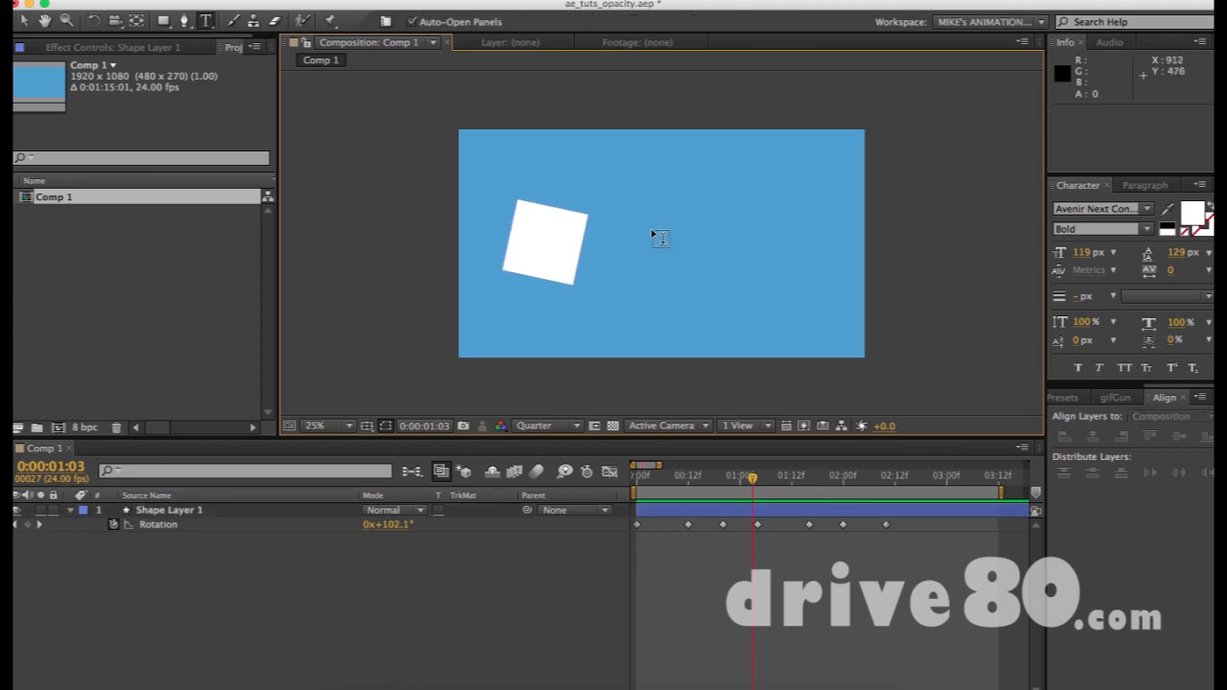
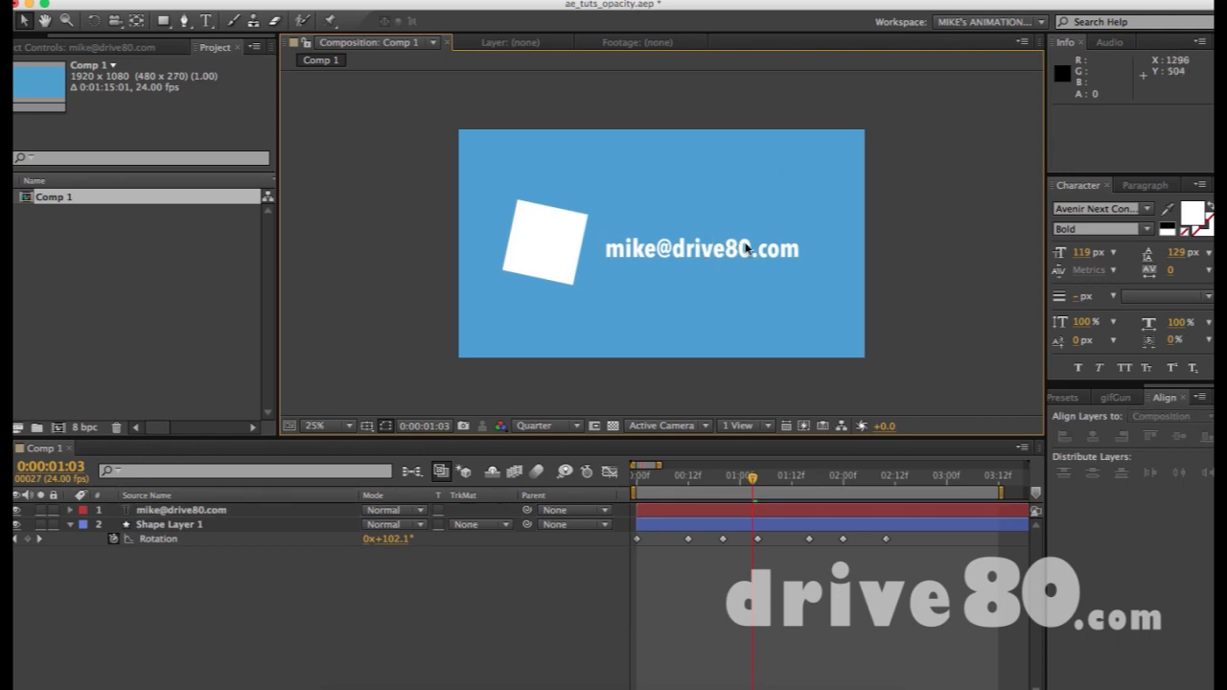
double_click(702, 248)
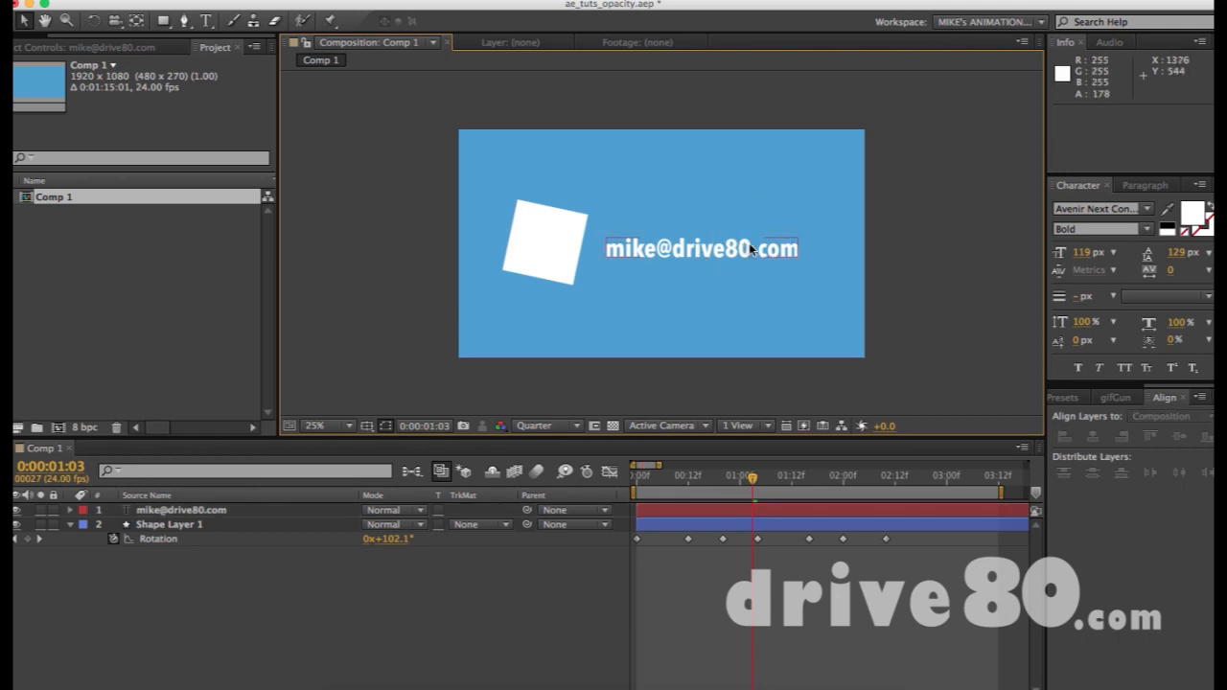
left_click(760, 210)
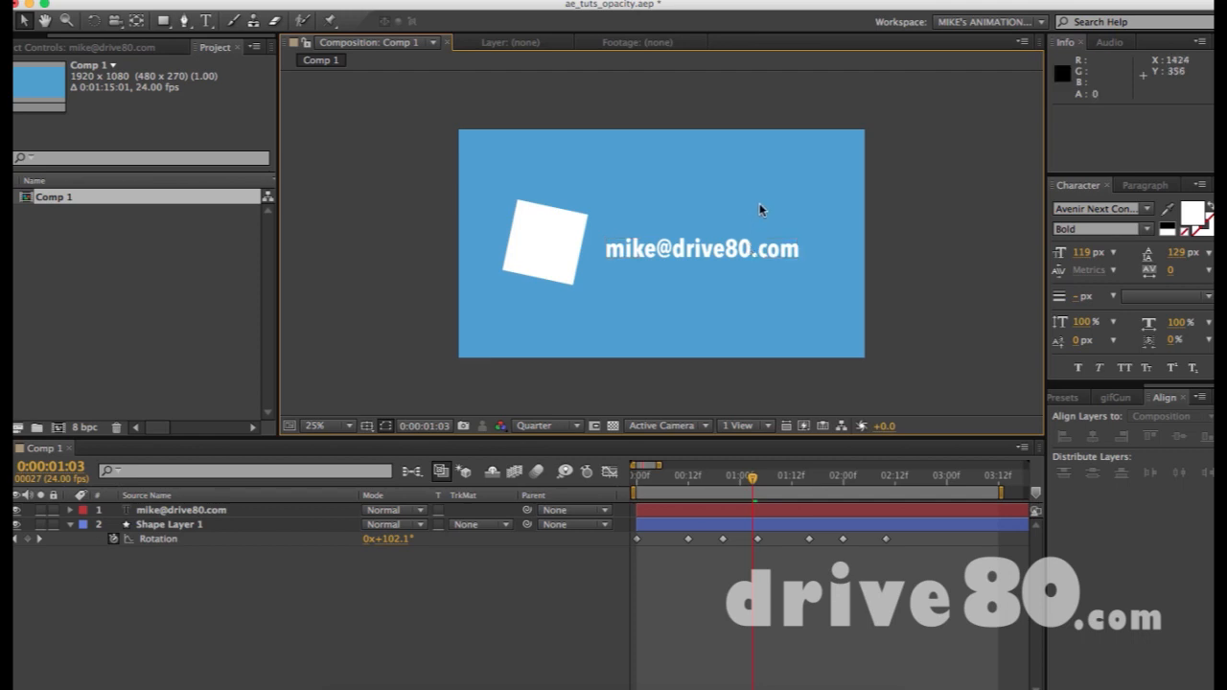
mouse_move(803, 208)
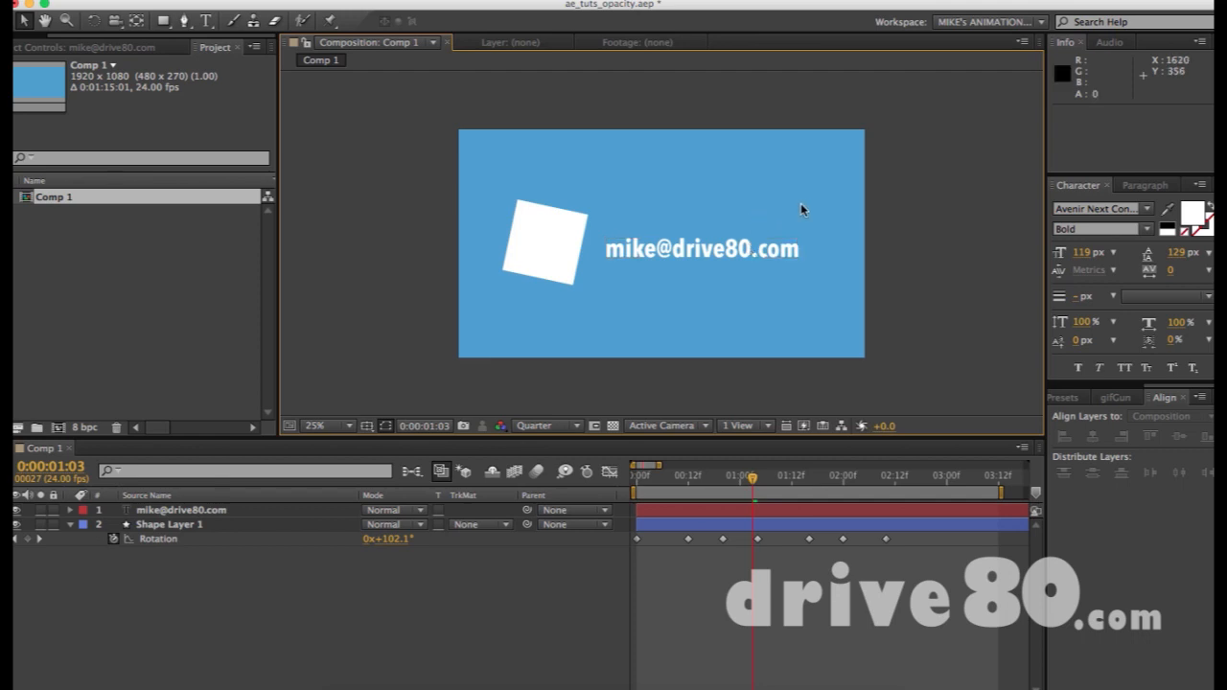
mouse_move(713, 224)
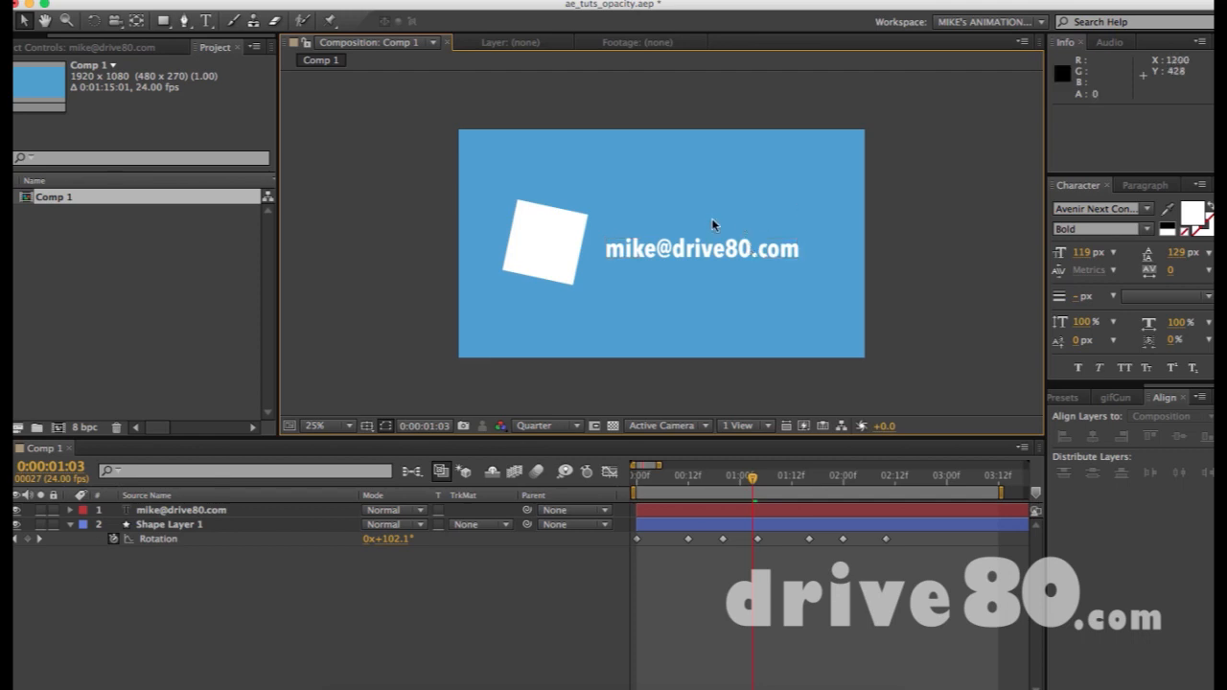
mouse_move(786, 206)
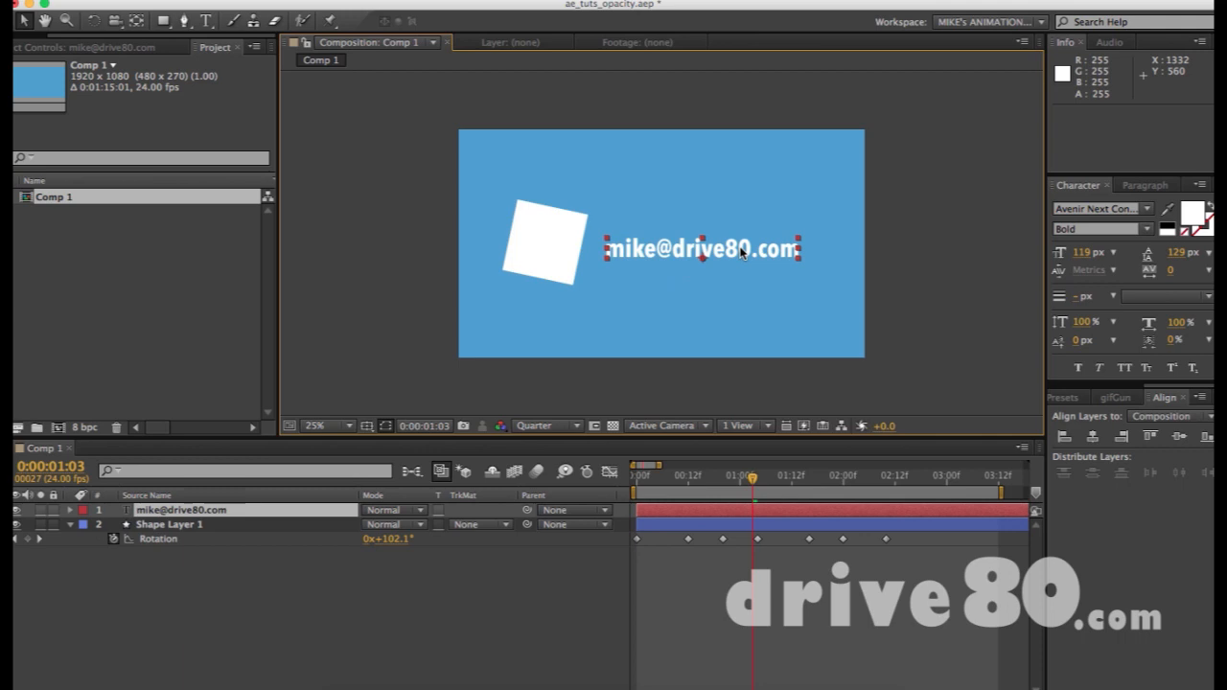
mouse_move(743, 287)
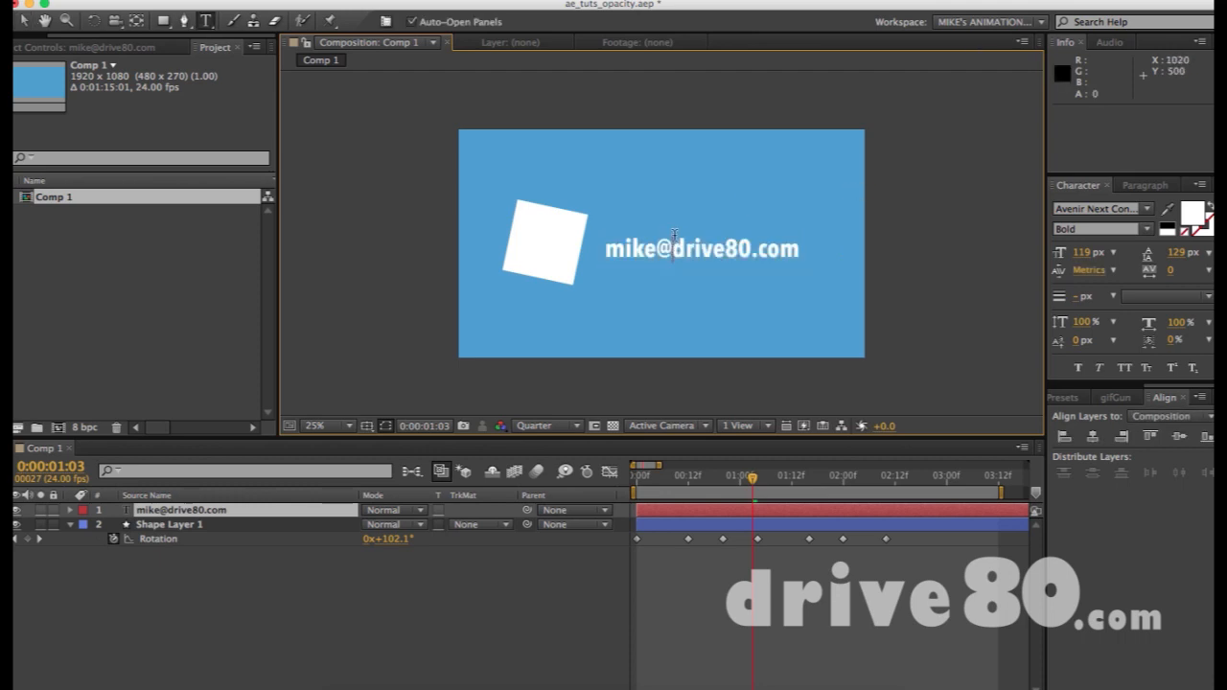
left_click_drag(674, 248, 803, 248)
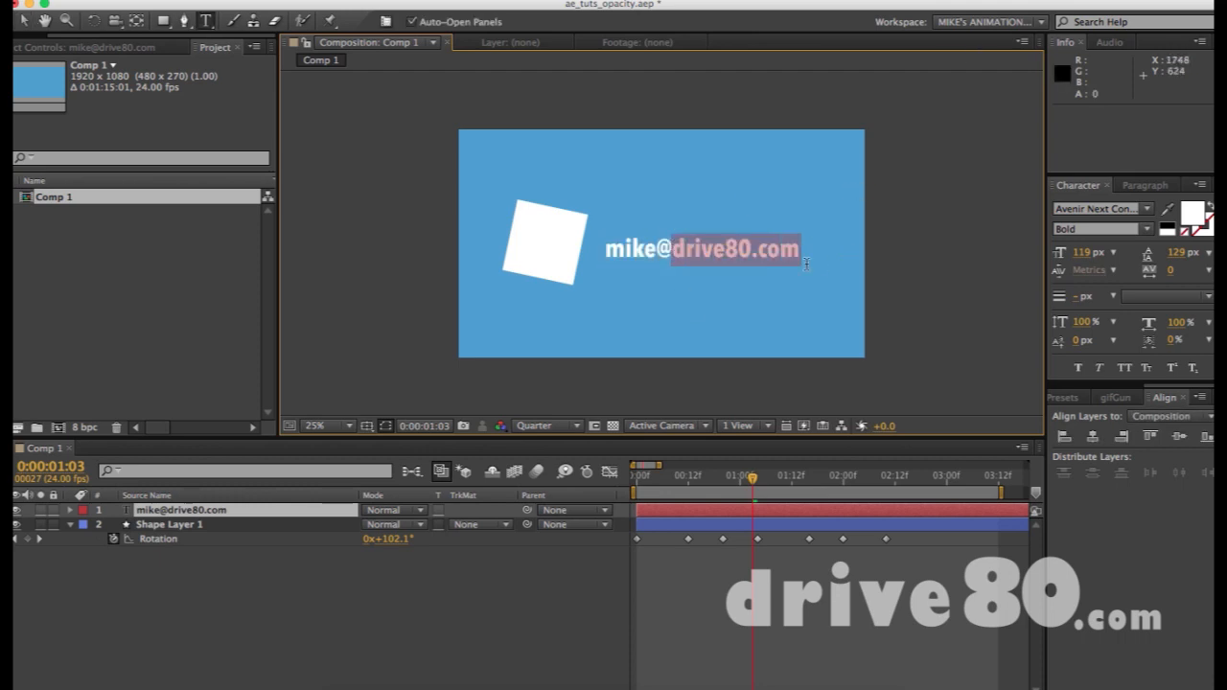